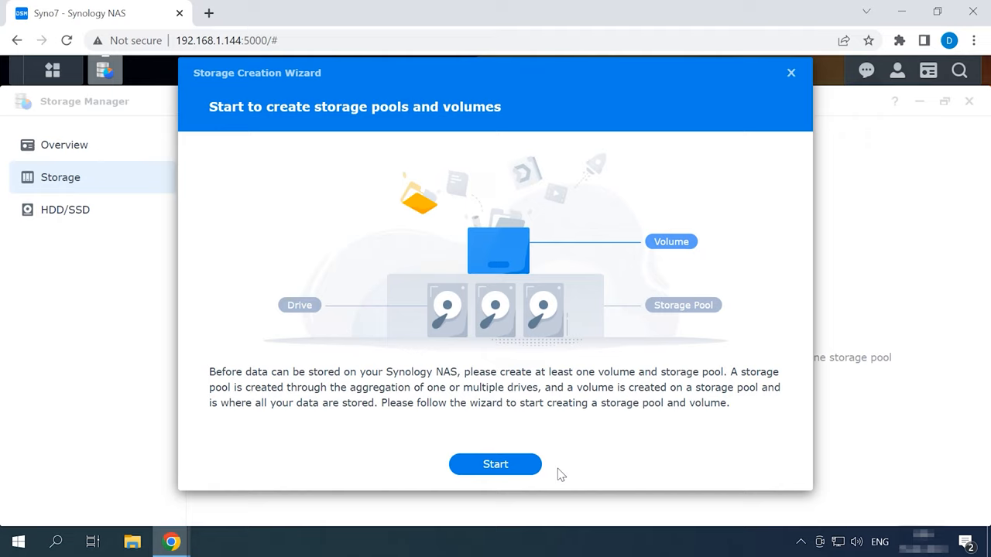
pyautogui.moveTo(555, 477)
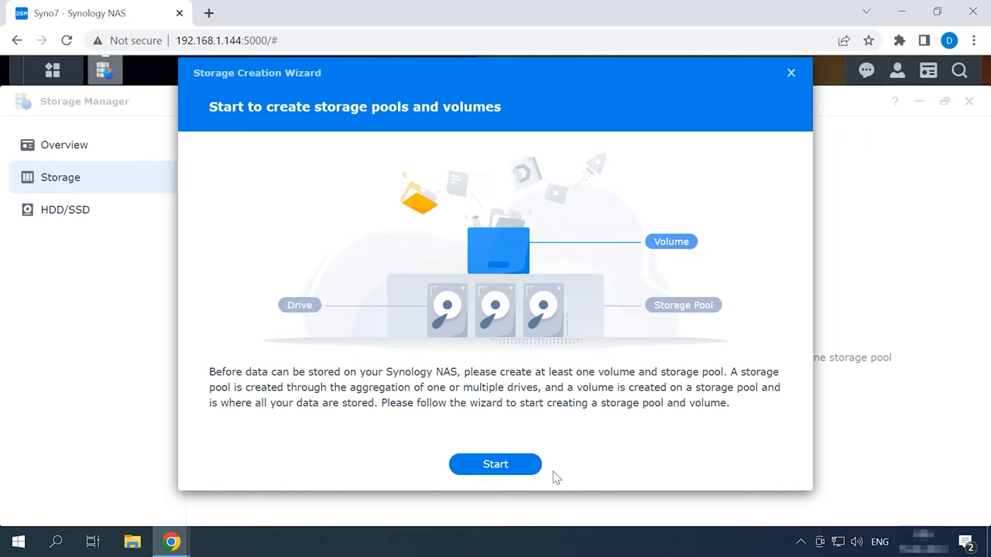
# Start the Storage Creation Wizard keeping SHR as the RAID type and continue to drive selection
pyautogui.click(495, 464)
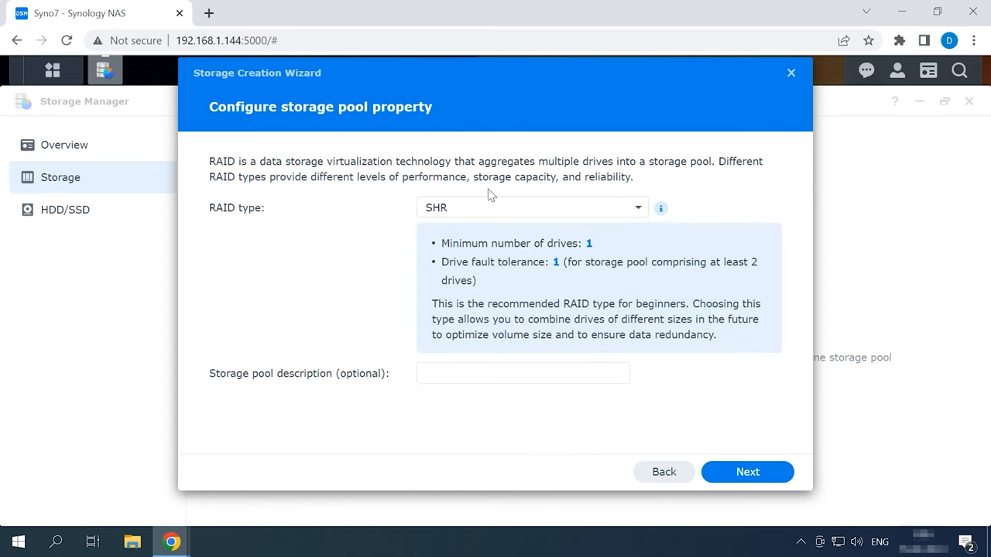
pyautogui.click(532, 207)
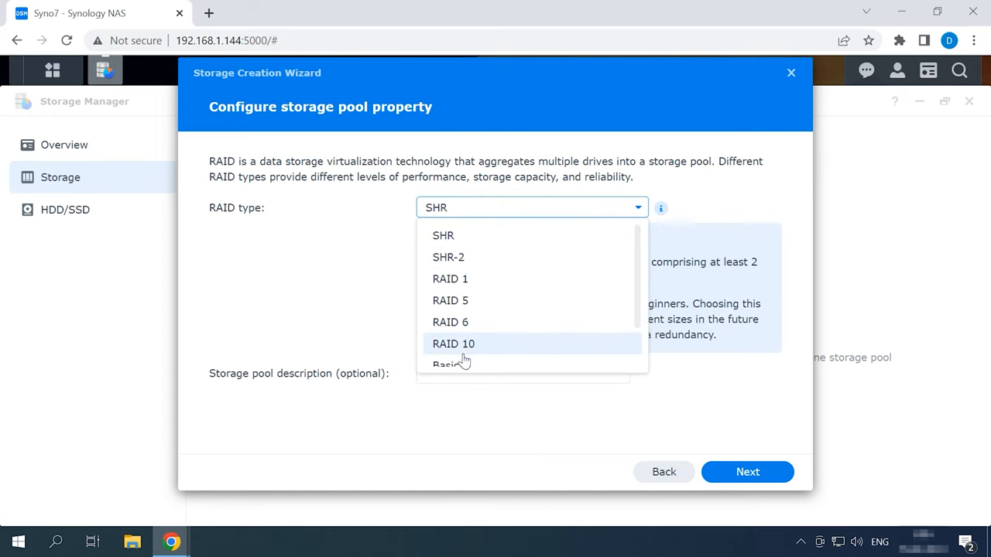
pyautogui.moveTo(467, 259)
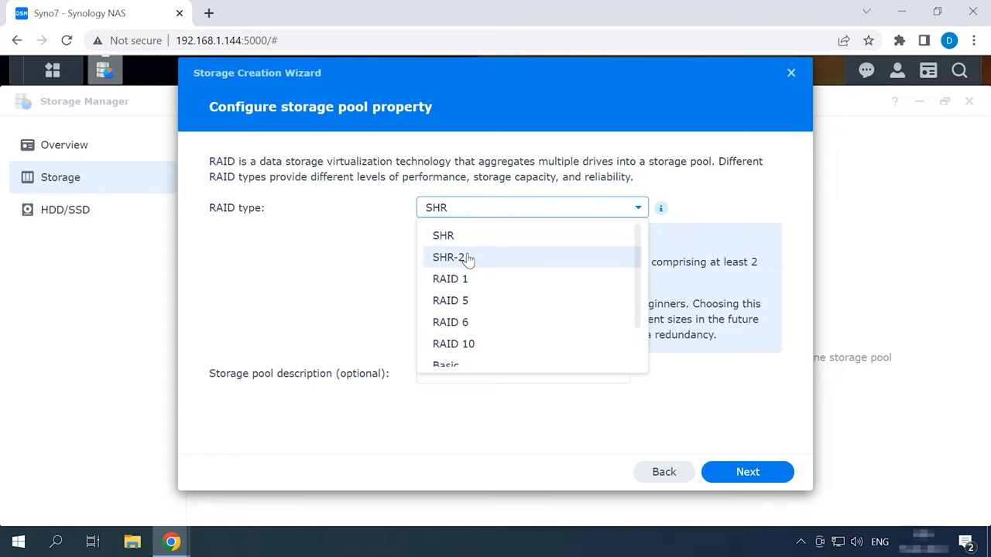
pyautogui.click(443, 235)
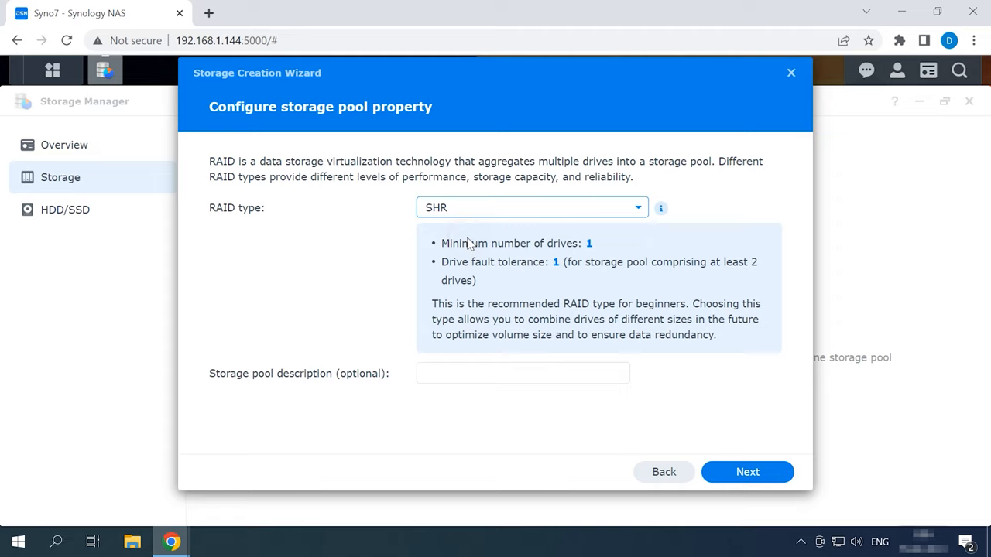
pyautogui.click(747, 472)
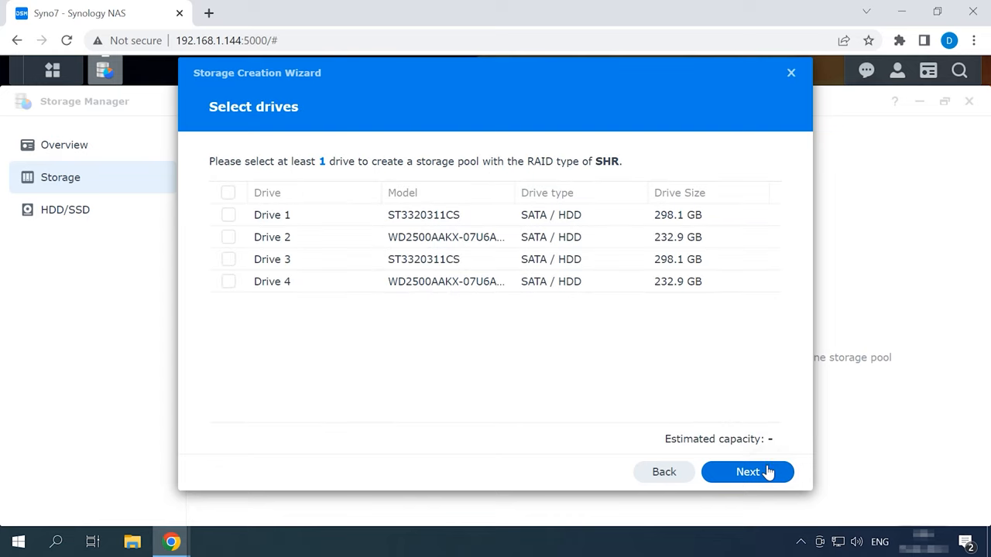
# Choose Drives 2–4, allocate the full 445 GB to a Btrfs volume and reach the settings summary
pyautogui.click(227, 237)
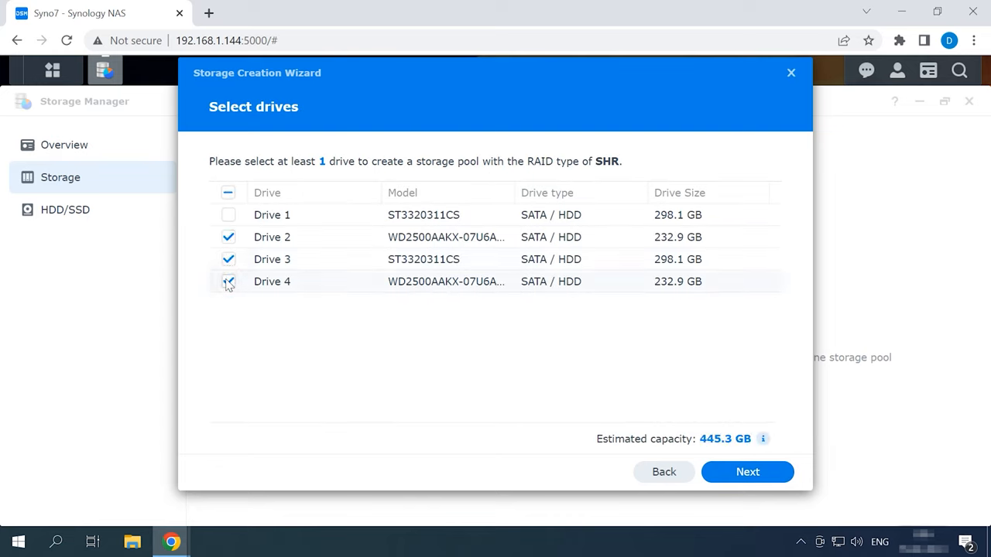
pyautogui.click(747, 473)
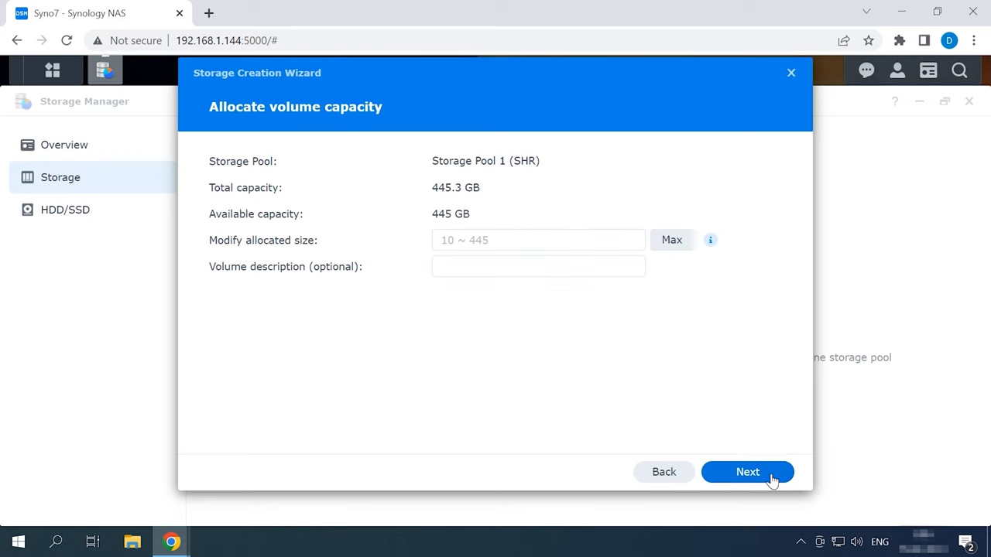
pyautogui.click(671, 240)
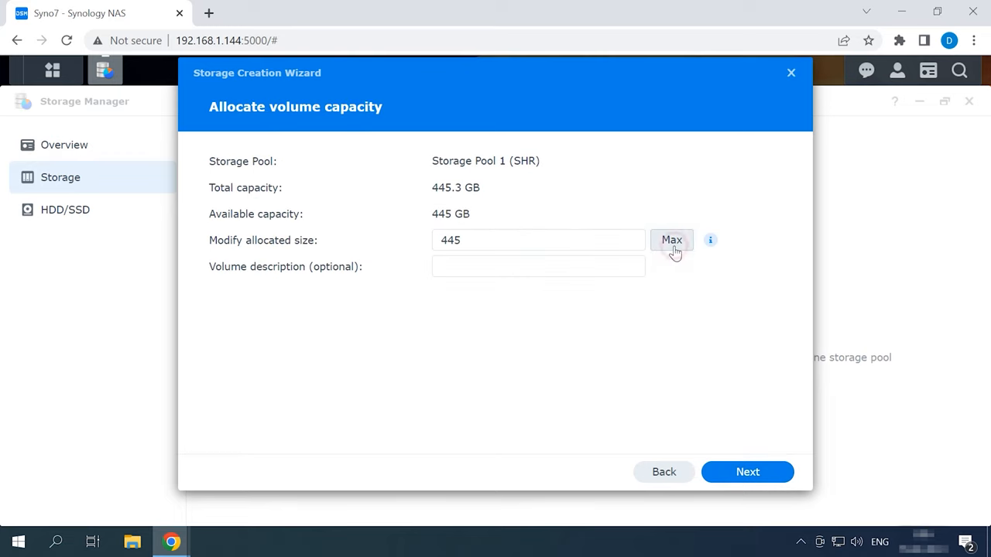
pyautogui.click(747, 472)
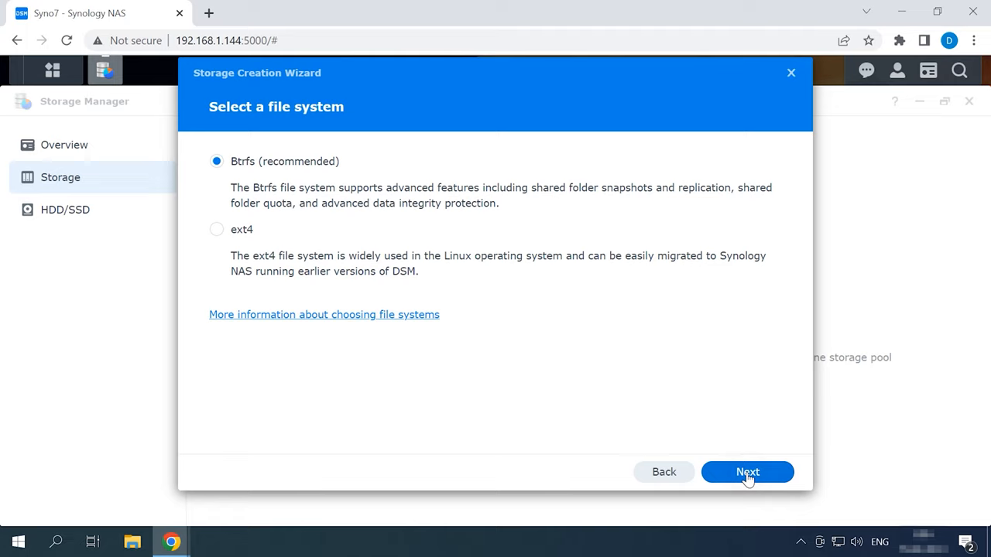
pyautogui.moveTo(333, 287)
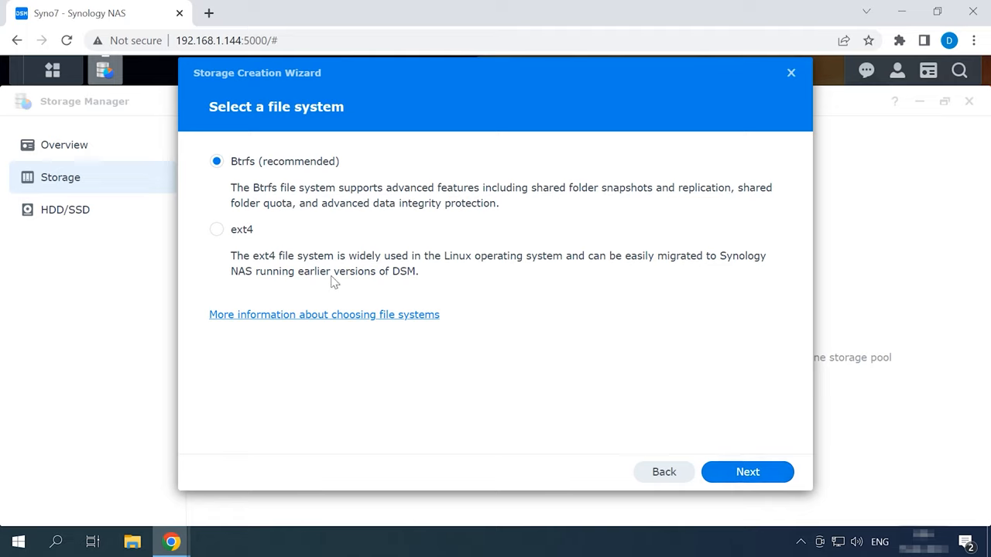
pyautogui.click(747, 472)
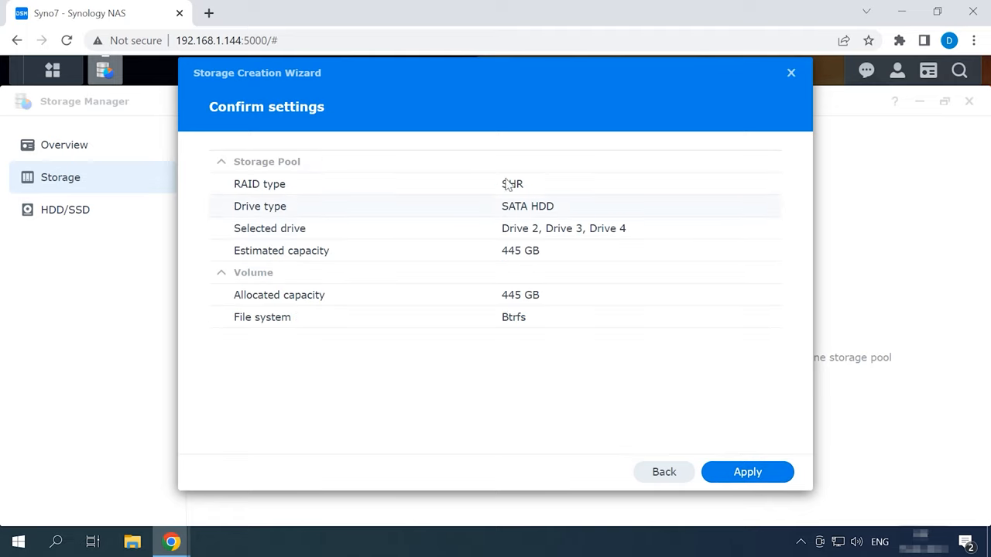
# Apply the settings and accept the data-erase warning so Storage Pool 1 and Volume 1 are created
pyautogui.click(747, 471)
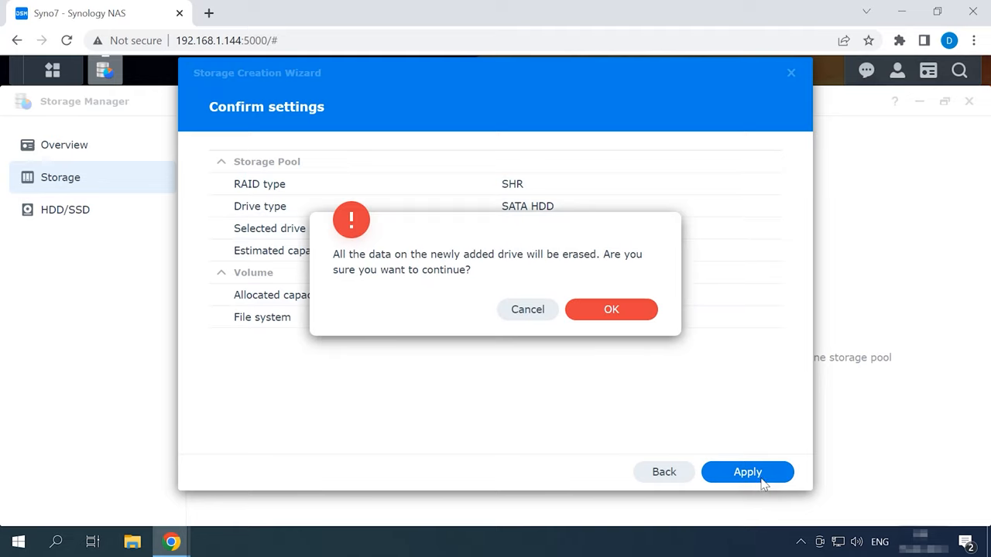
pyautogui.click(611, 309)
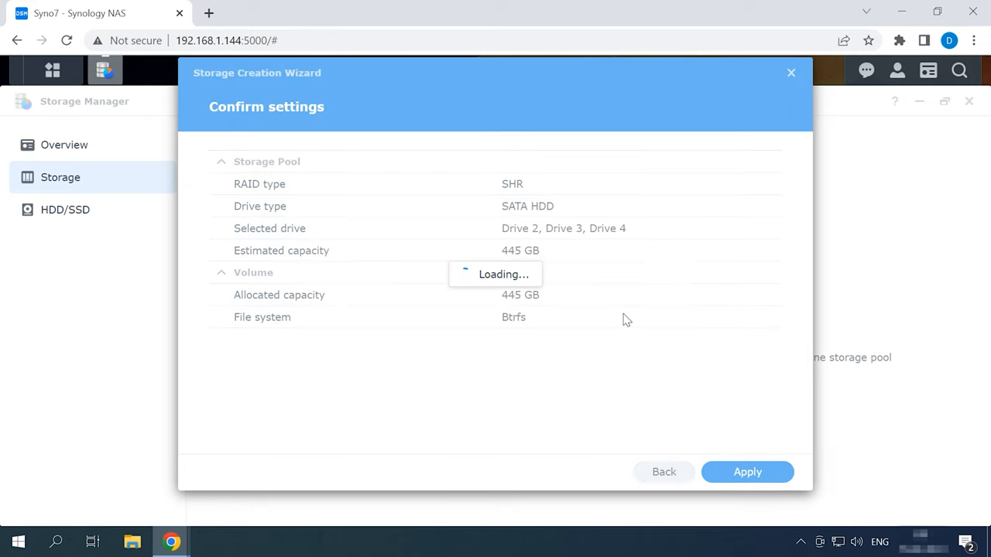
pyautogui.click(746, 471)
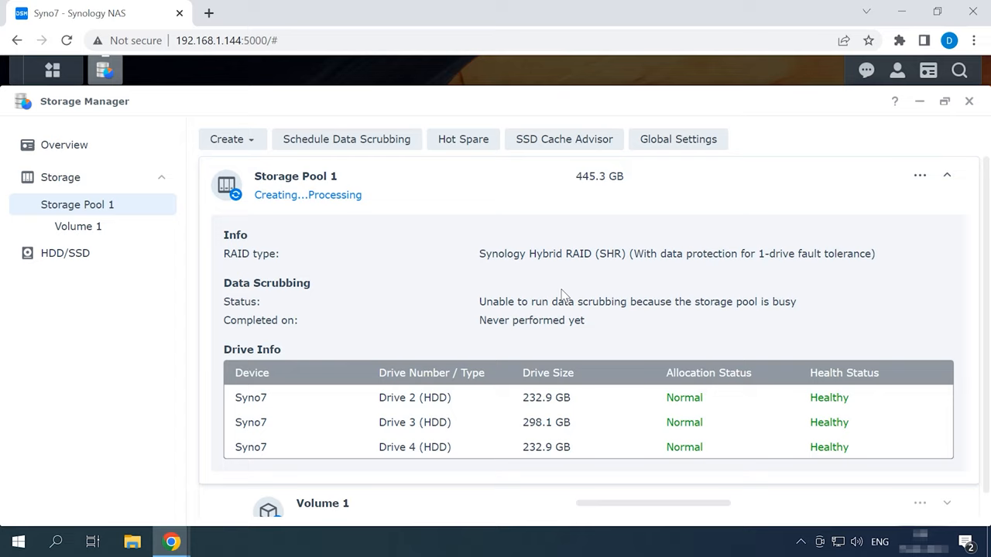
pyautogui.moveTo(366, 213)
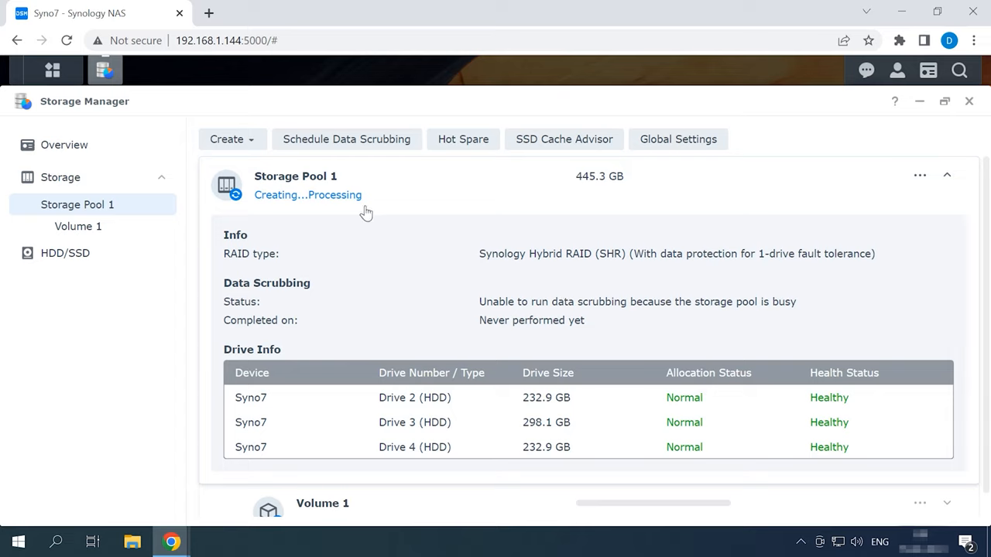
pyautogui.moveTo(774, 276)
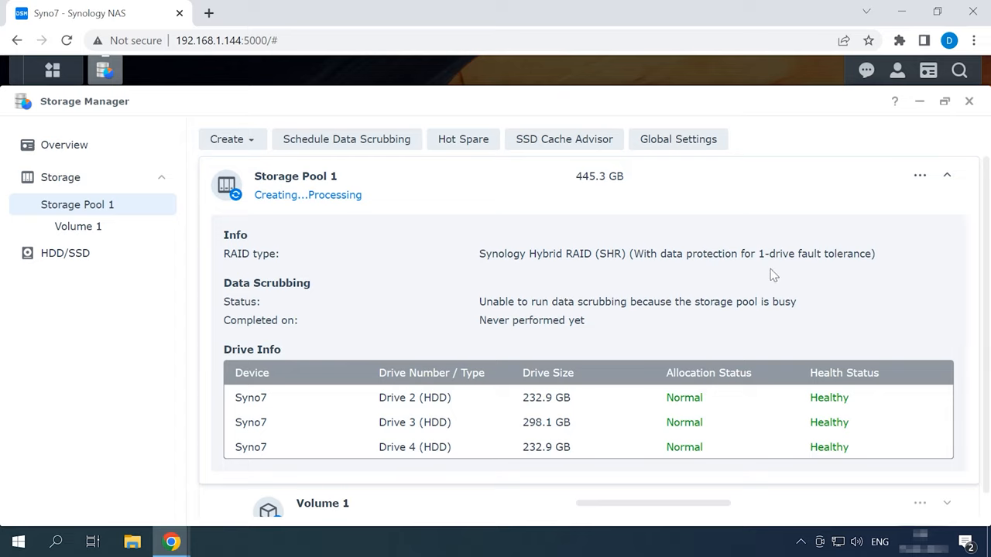
pyautogui.moveTo(680, 268)
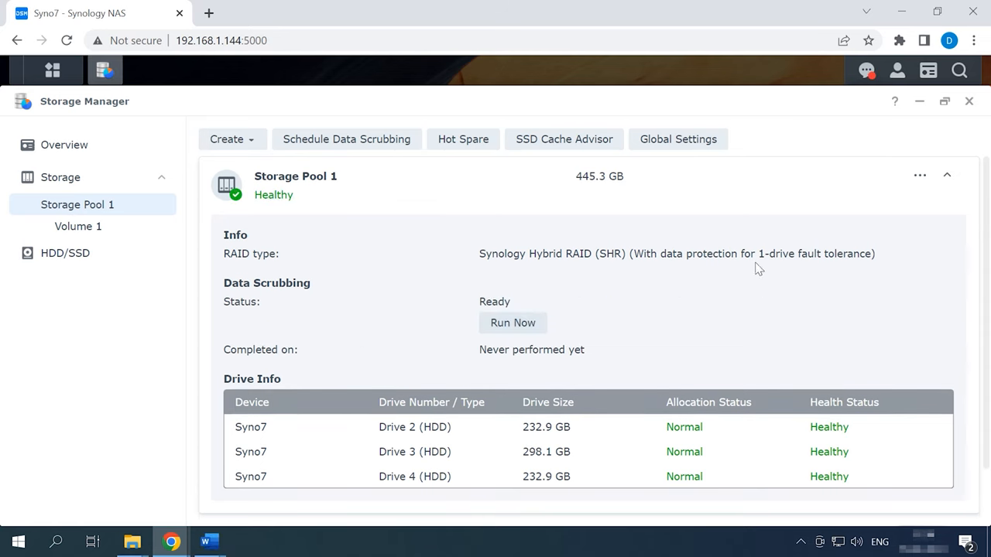
pyautogui.moveTo(766, 271)
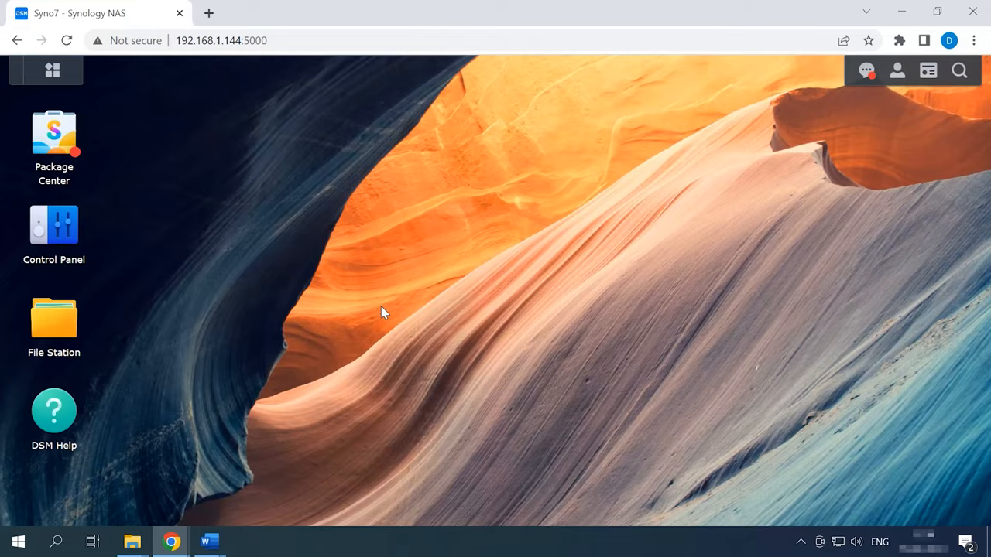
pyautogui.moveTo(236, 207)
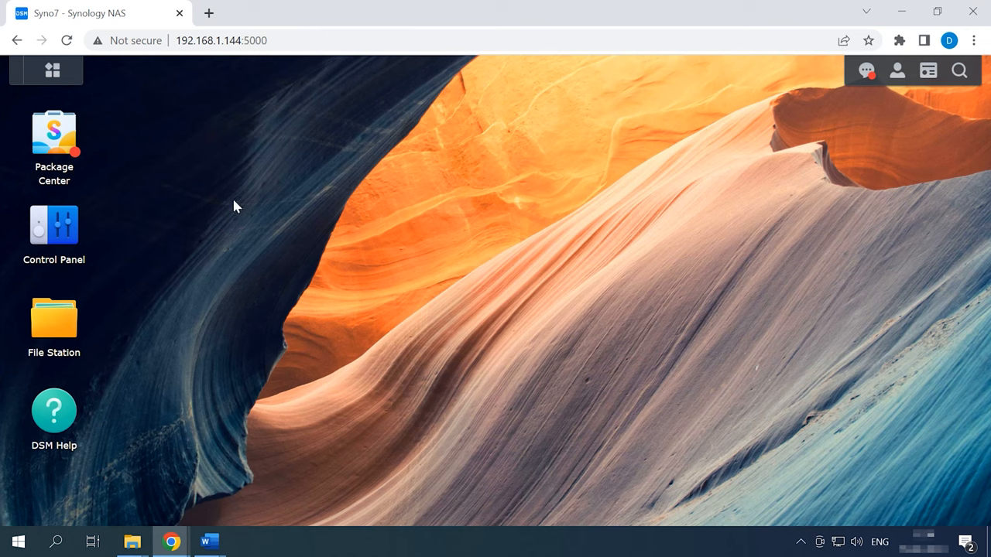
# Launch Storage Manager and start Change RAID Type for Storage Pool 1 with SHR-2 proposed
pyautogui.click(52, 70)
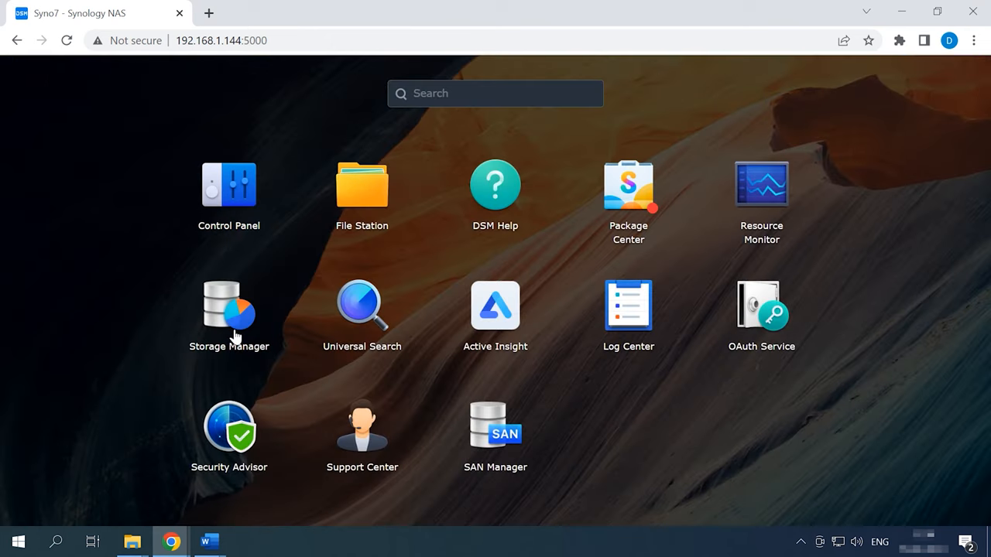
pyautogui.doubleClick(229, 304)
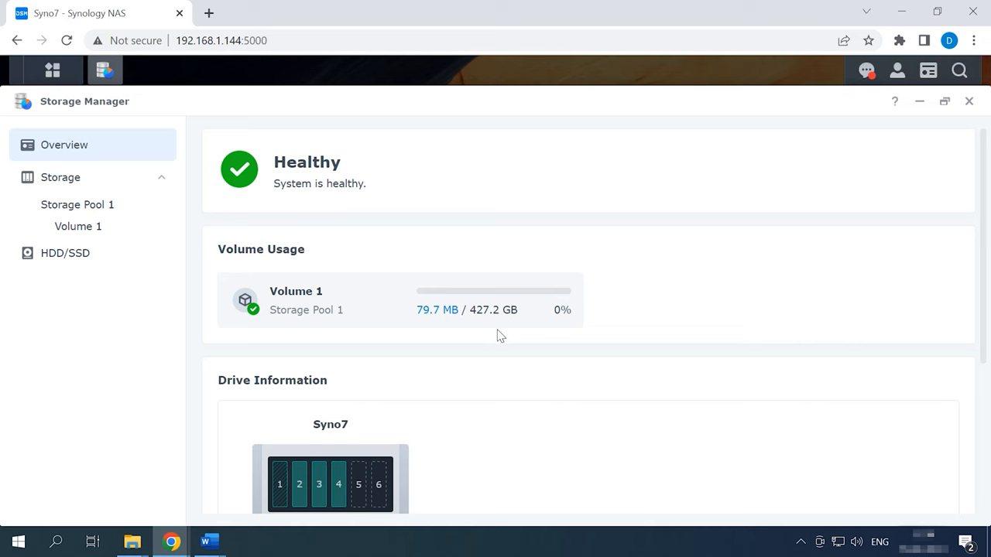
pyautogui.moveTo(78, 204)
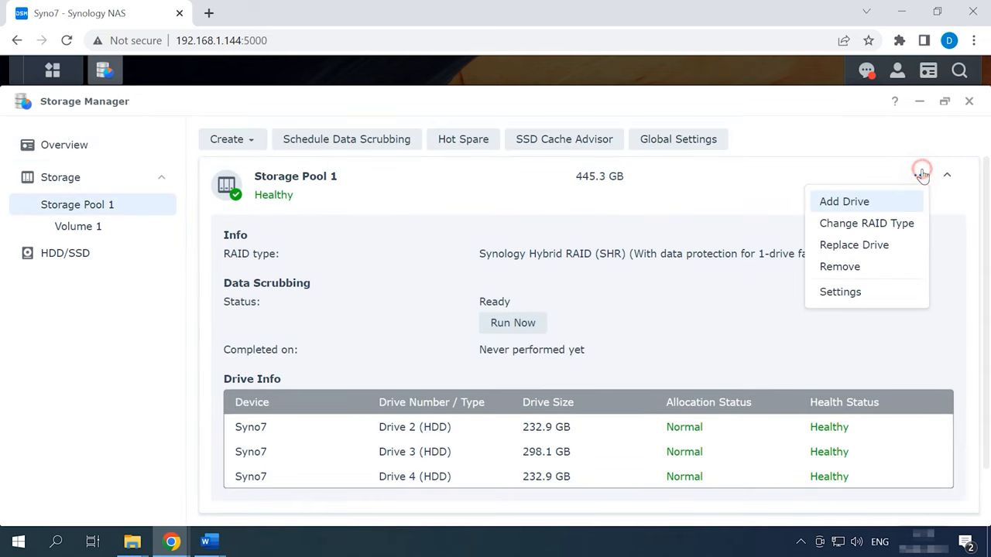
pyautogui.moveTo(866, 233)
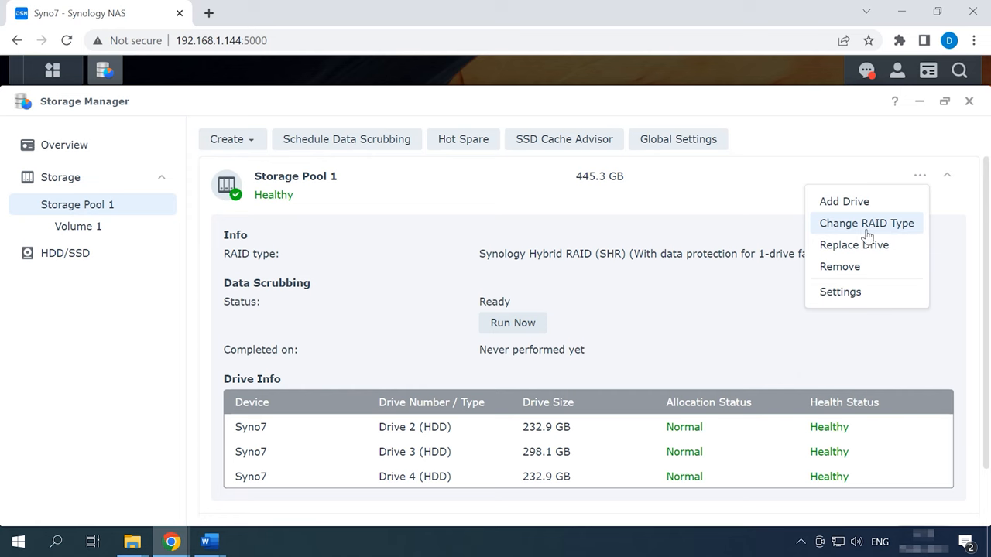
pyautogui.click(865, 223)
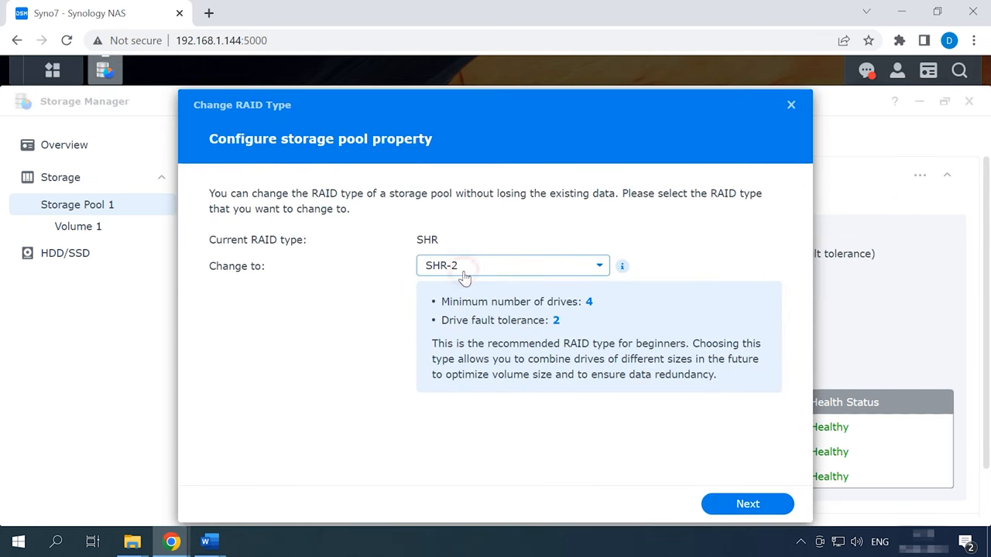
pyautogui.moveTo(747, 504)
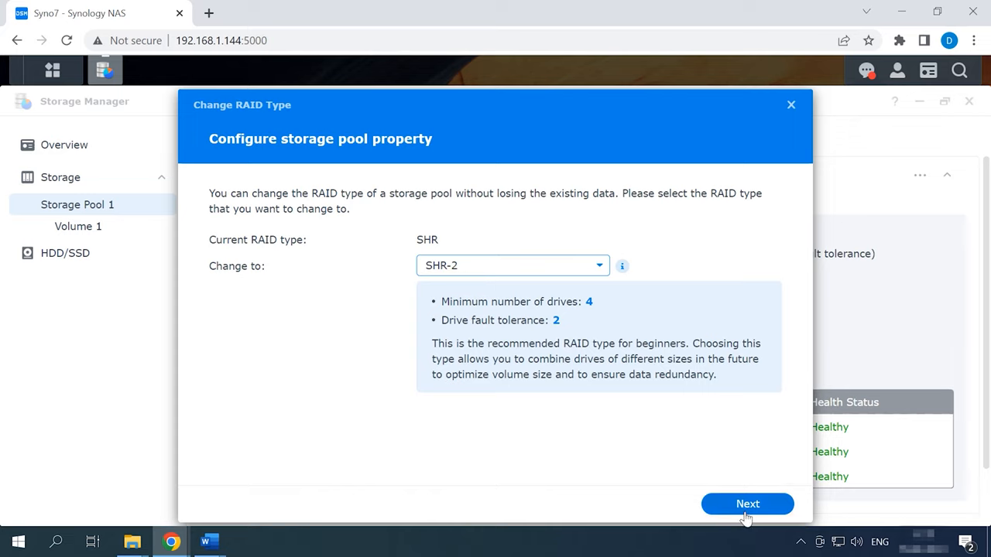
# Add Drive 1, accept the wait and erase warnings, and apply the SHR to SHR-2 conversion
pyautogui.click(747, 504)
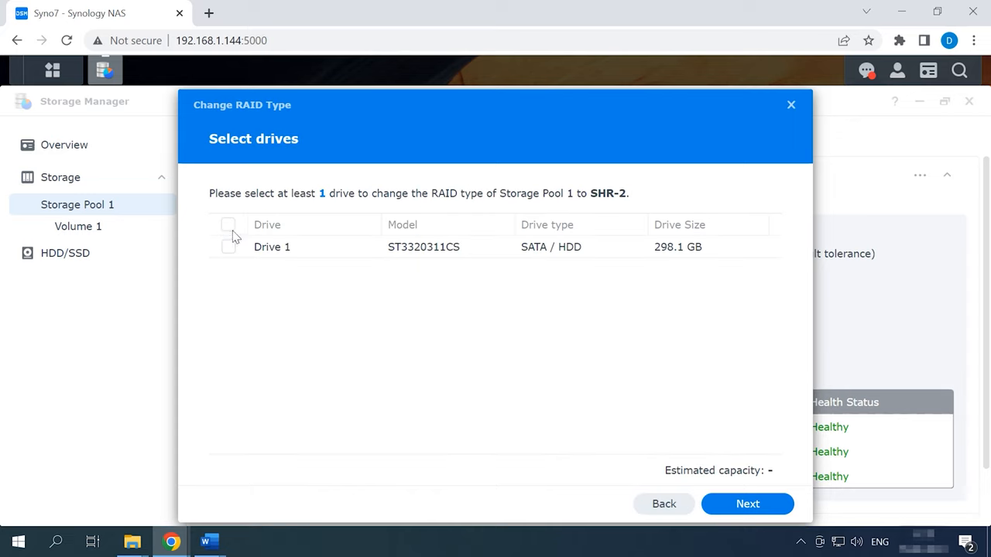
pyautogui.click(227, 225)
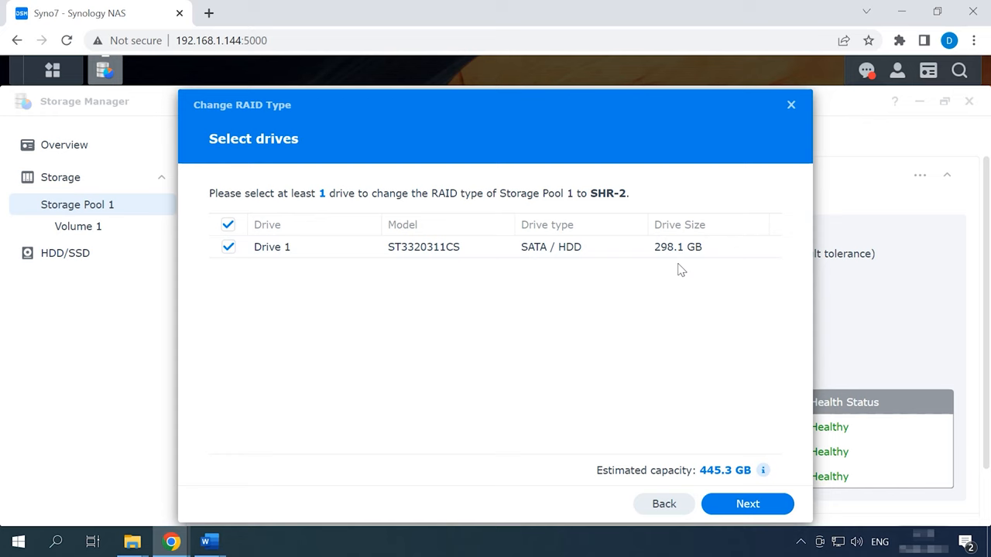
pyautogui.click(747, 504)
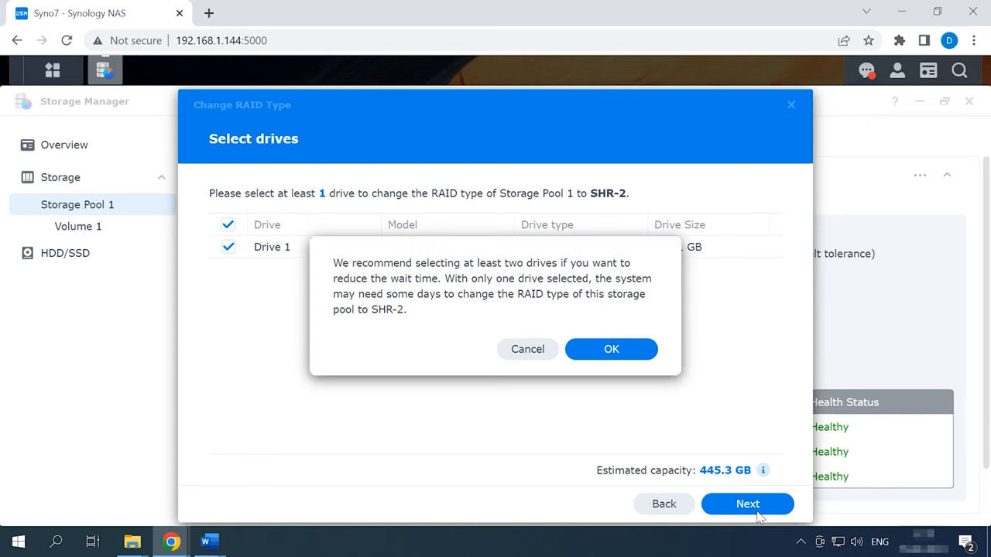
pyautogui.moveTo(413, 321)
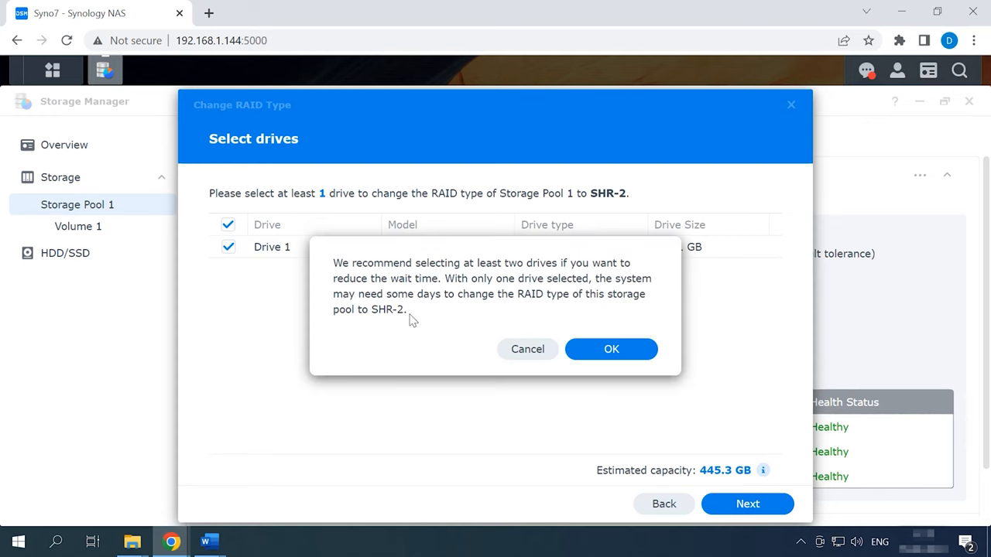
pyautogui.moveTo(422, 327)
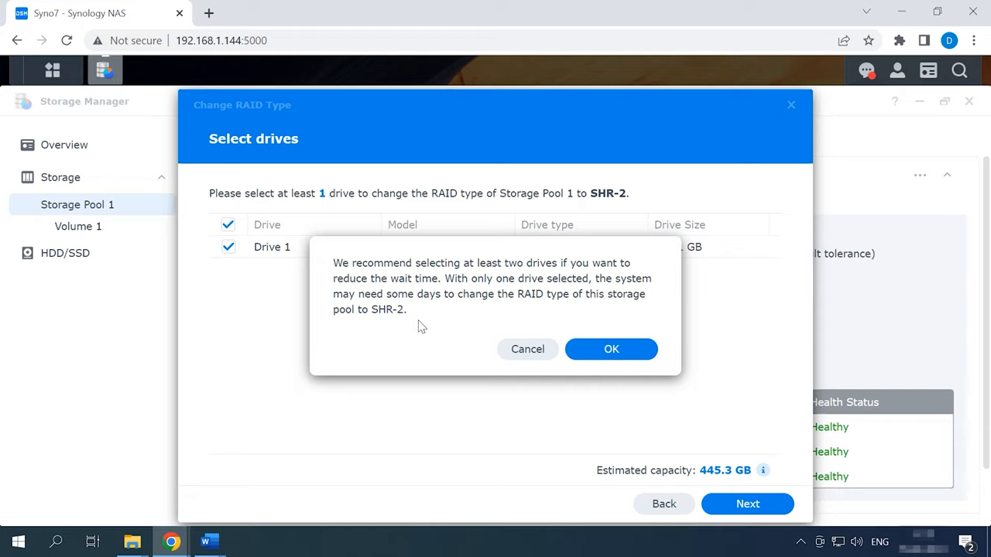
pyautogui.click(610, 349)
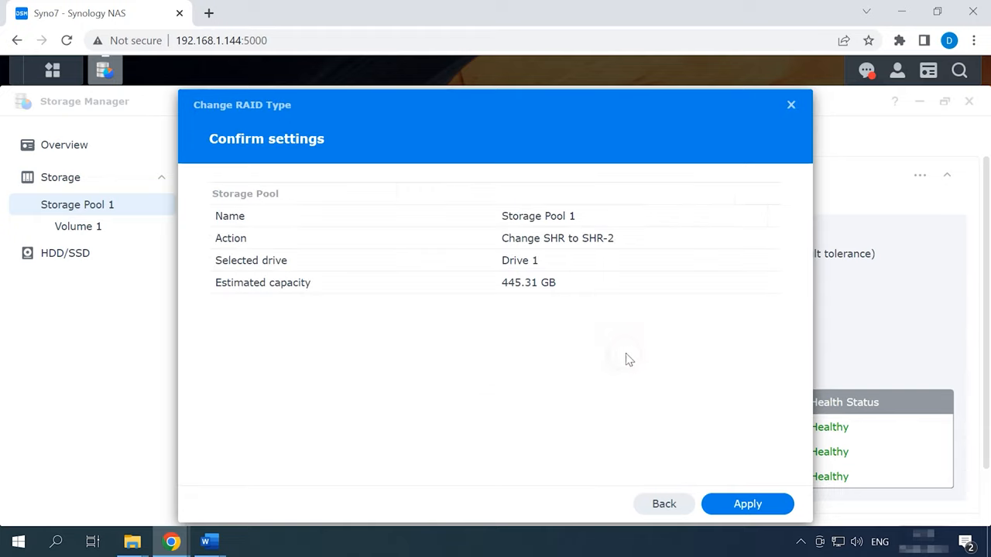
pyautogui.click(747, 503)
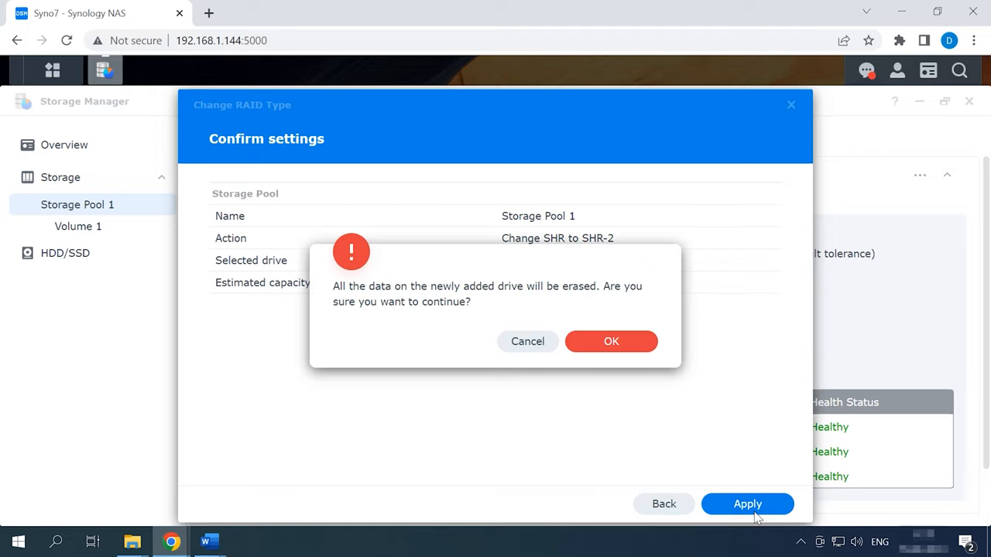
pyautogui.moveTo(473, 331)
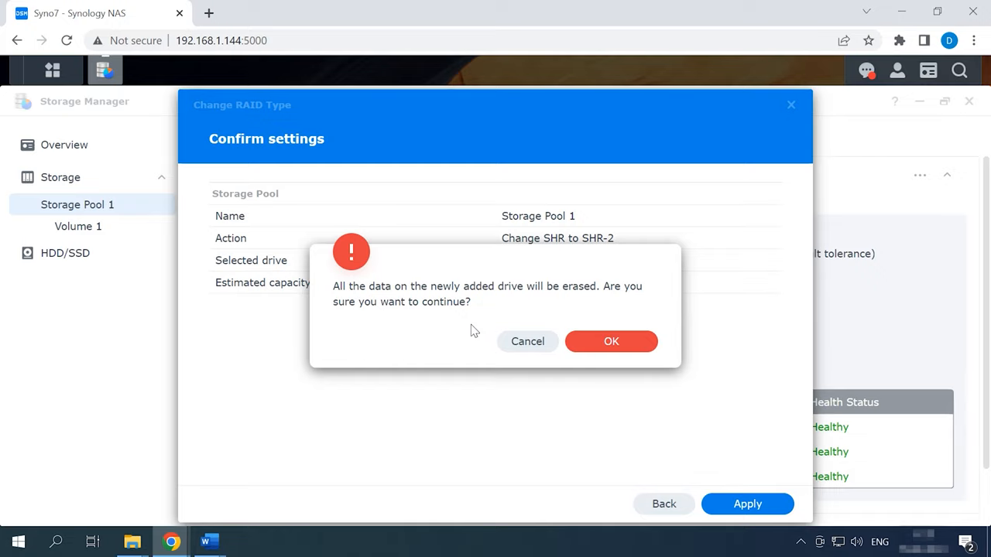
pyautogui.moveTo(627, 348)
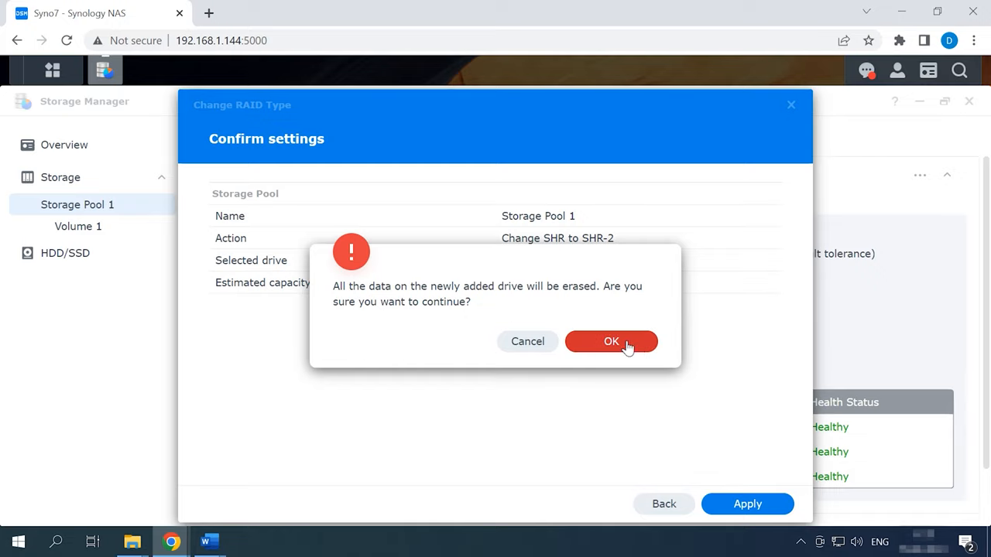
pyautogui.click(611, 341)
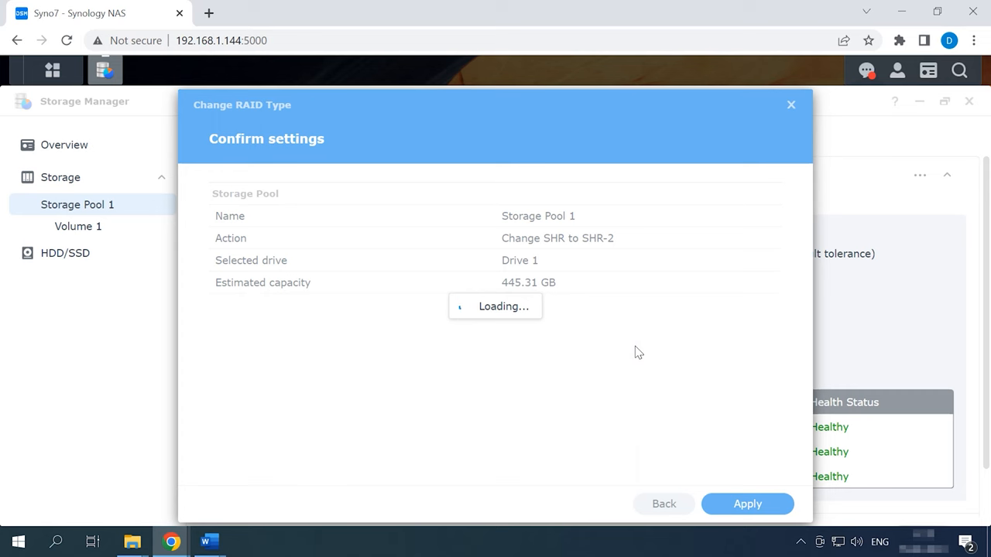
pyautogui.click(747, 504)
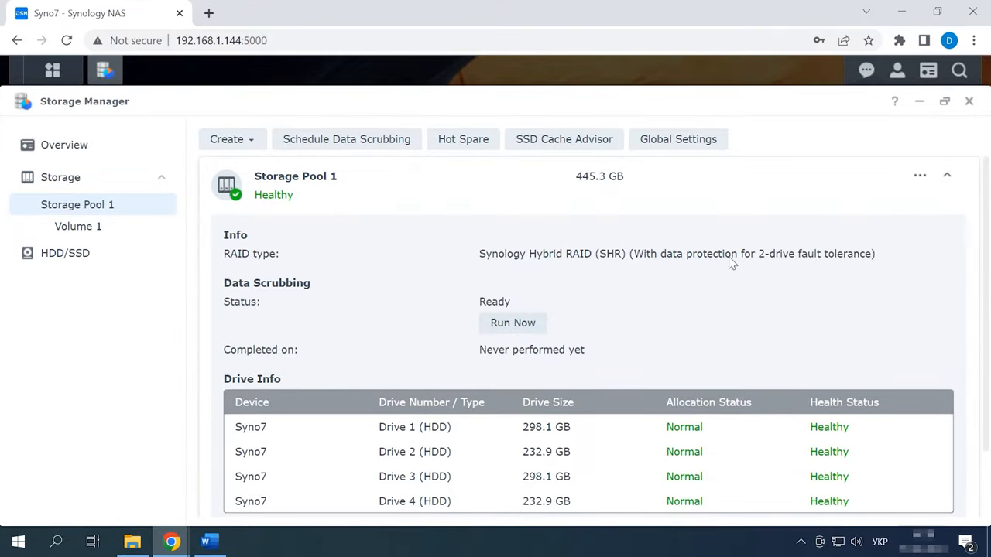
pyautogui.moveTo(808, 267)
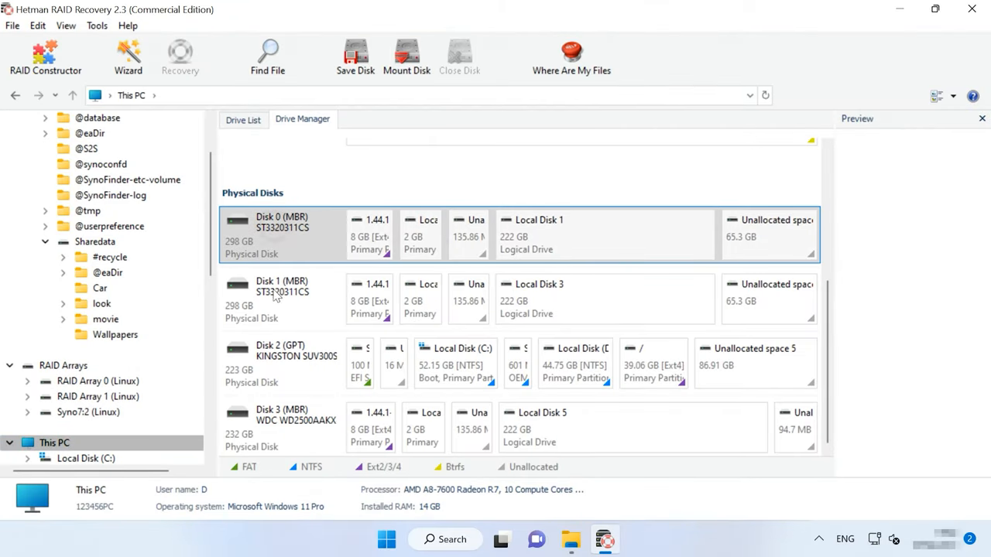
# View the details of the Kingston system disk, Disk 3 and Disk 1 in Drive Manager
pyautogui.click(281, 364)
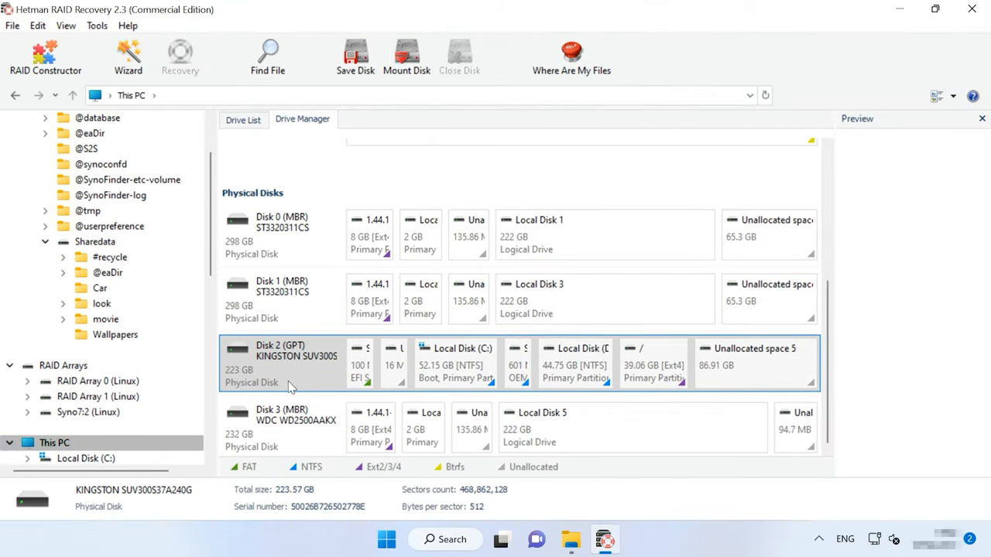
pyautogui.click(302, 427)
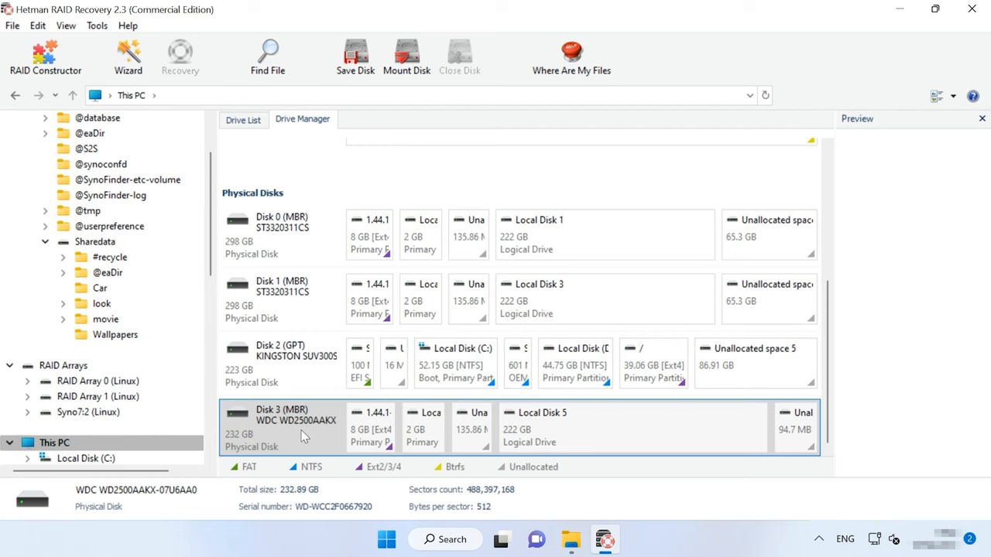
pyautogui.click(278, 300)
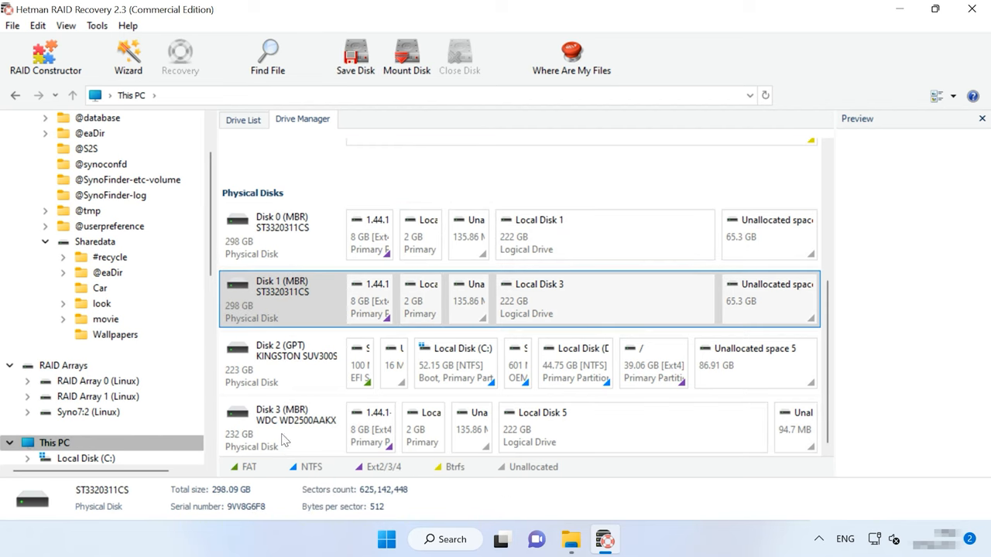
pyautogui.click(279, 427)
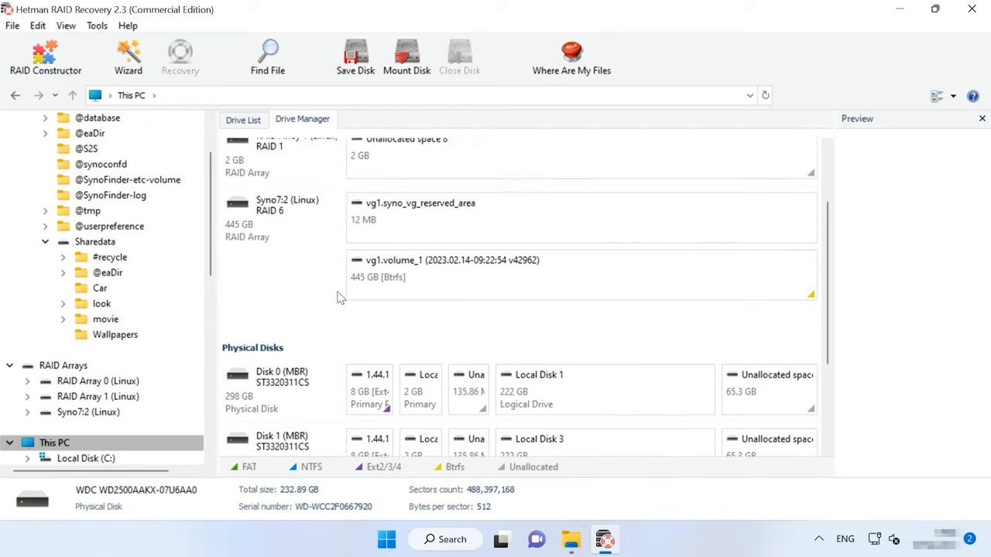
# Review the Syno7:2 array's RAID 6 parameters and member disks in its properties and accept them
pyautogui.rightClick(305, 302)
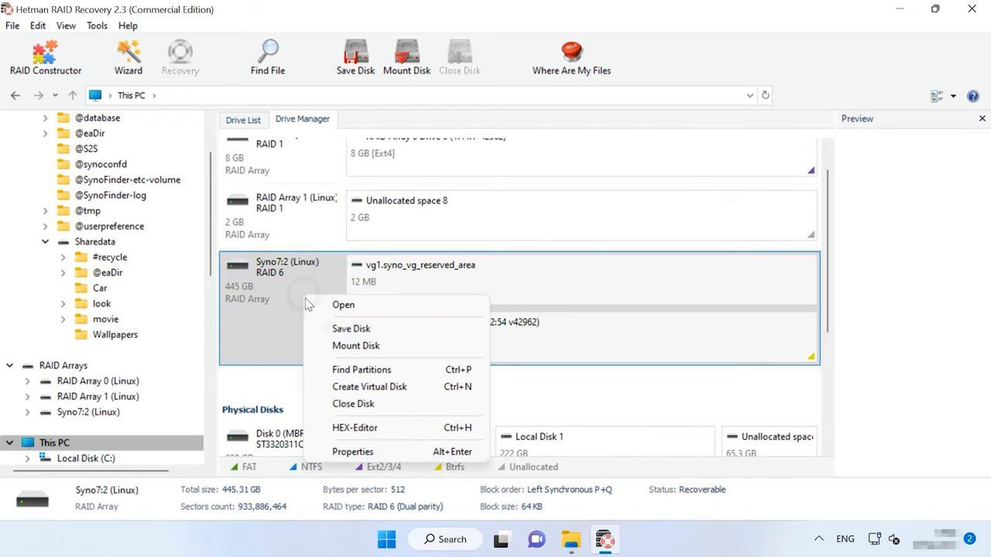
pyautogui.click(353, 451)
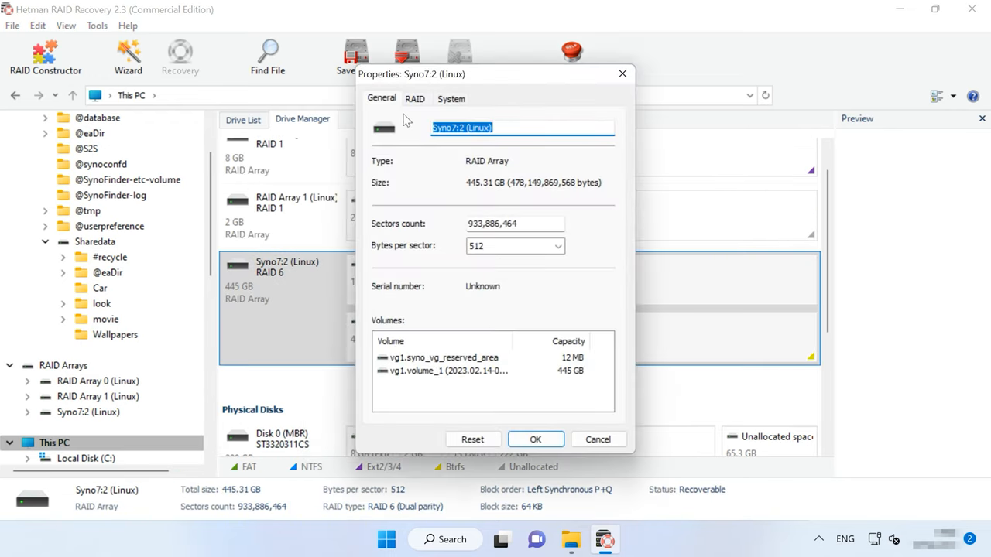
pyautogui.click(415, 98)
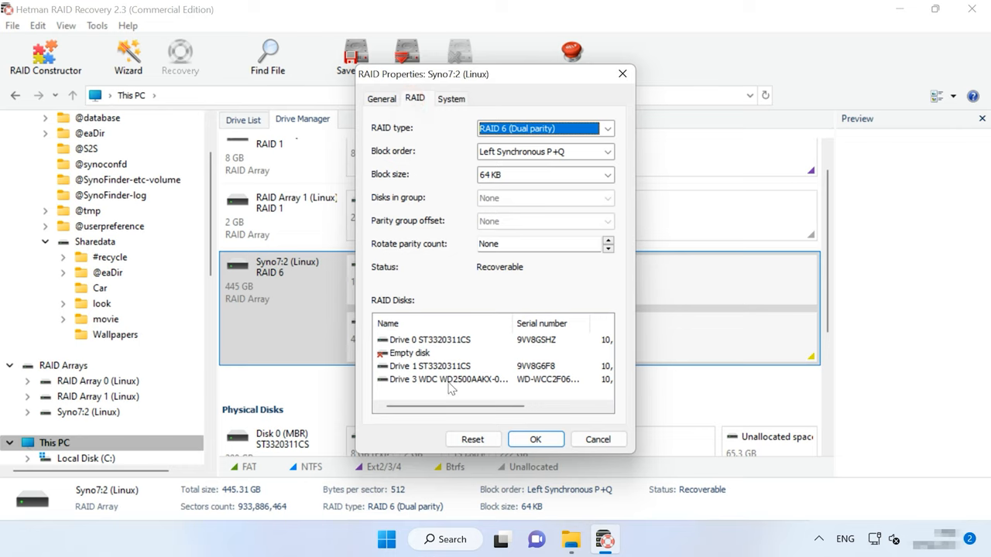
pyautogui.moveTo(452, 403); pyautogui.dragTo(519, 408)
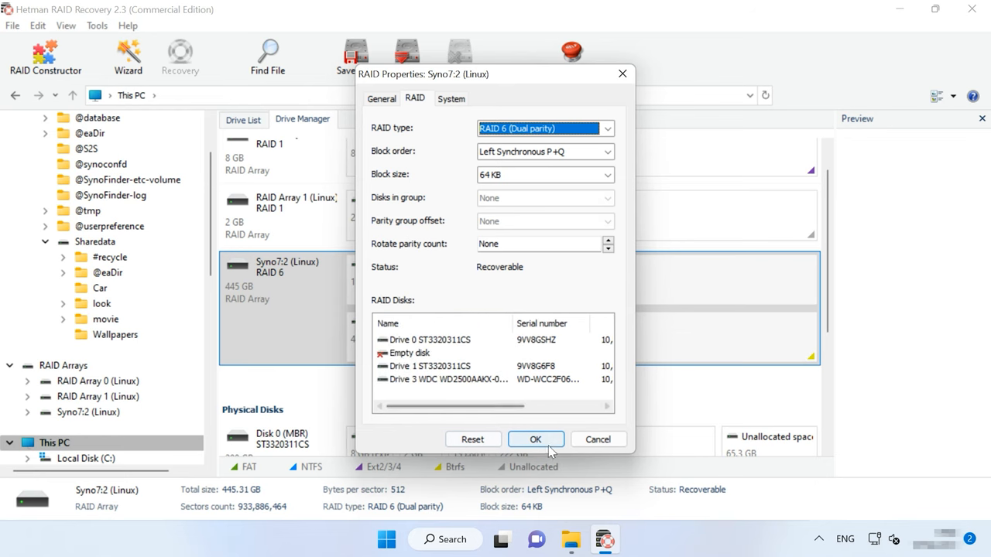
pyautogui.click(535, 440)
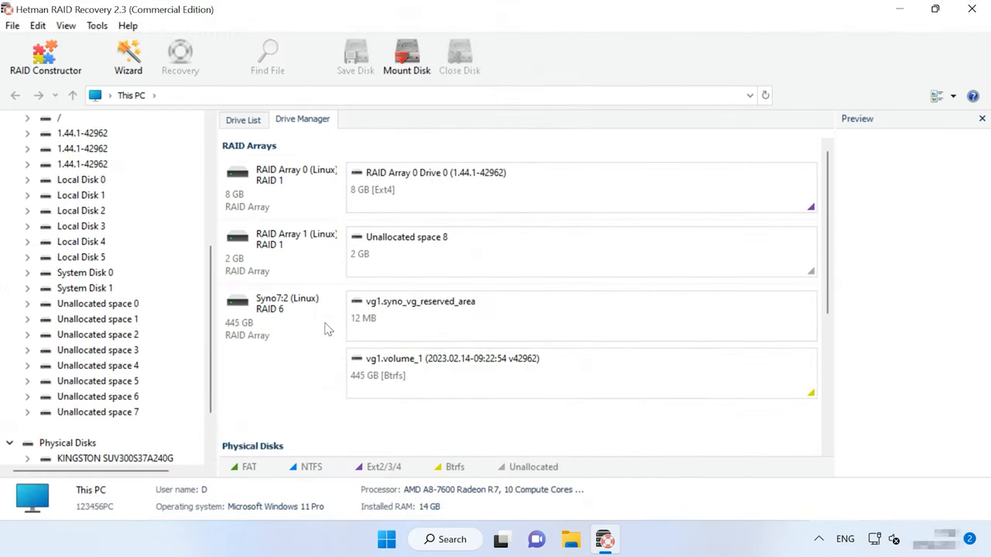
# Select the 445 GB Btrfs volume vg1.volume_1 and launch the File Recovery Wizard on it
pyautogui.click(282, 309)
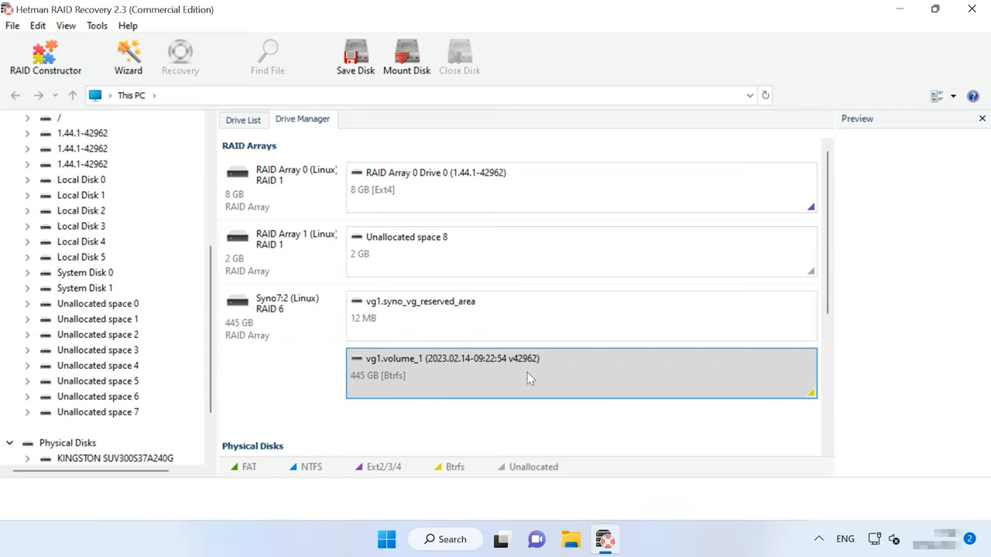
pyautogui.rightClick(530, 378)
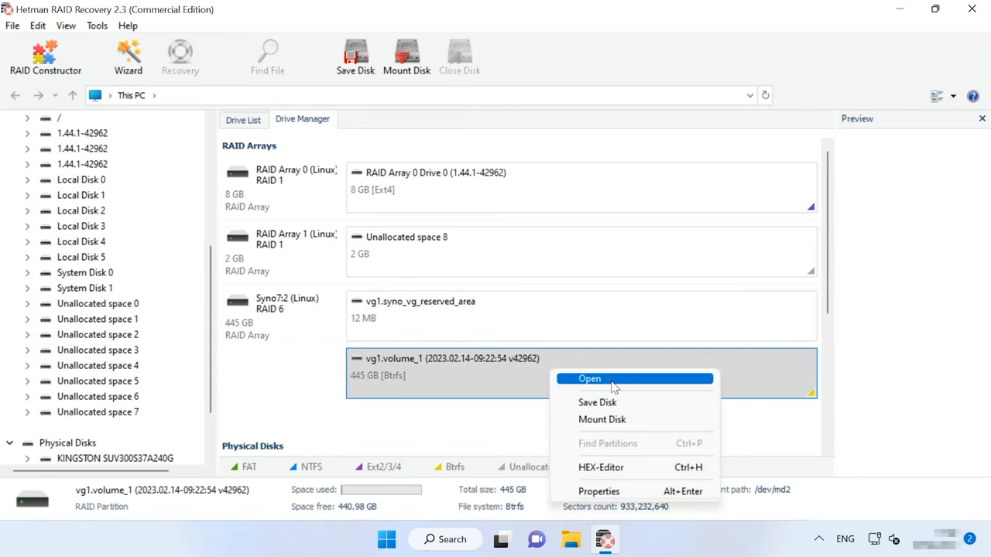
pyautogui.click(589, 379)
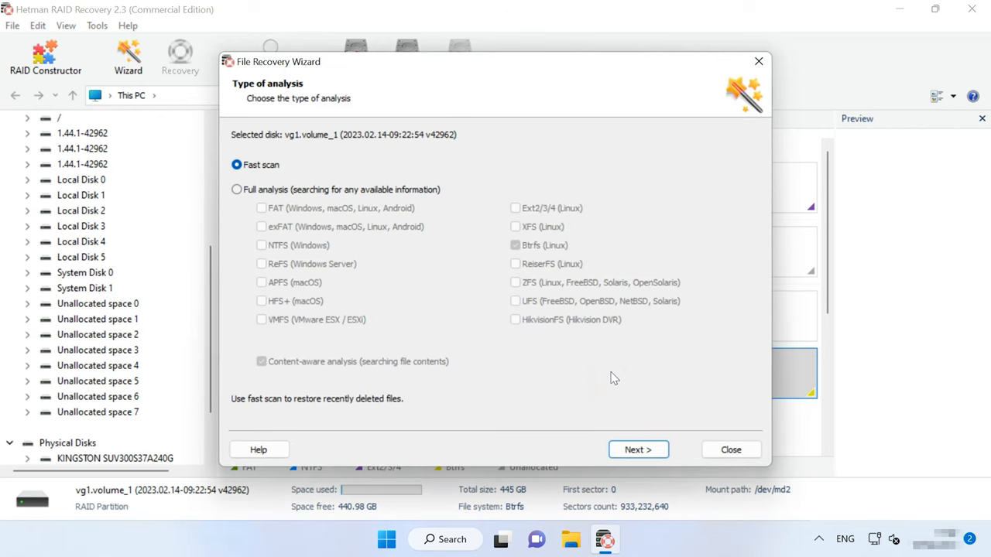
pyautogui.moveTo(283, 203)
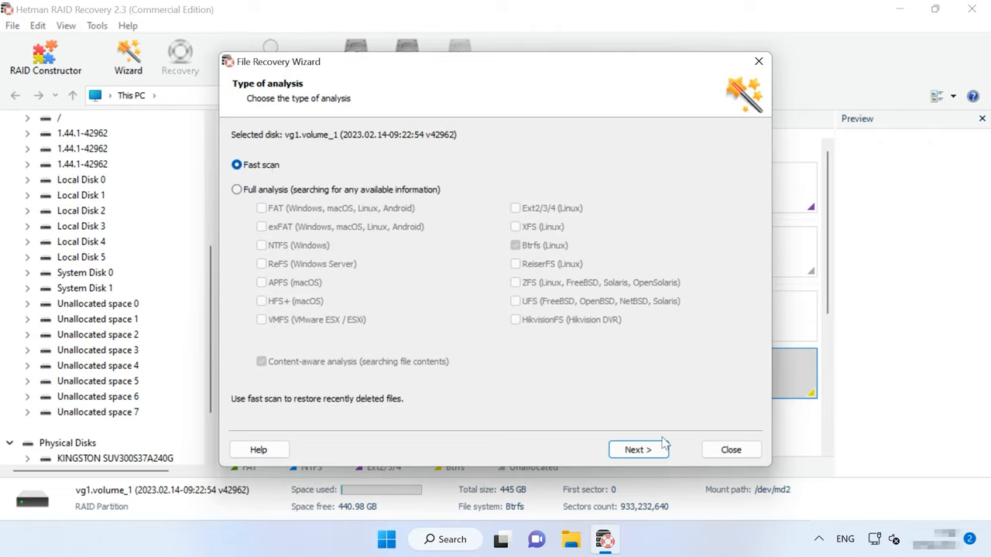
# Run a fast scan of vg1.volume_1 and finish to view the 73 folders and 2,508 files found
pyautogui.click(638, 449)
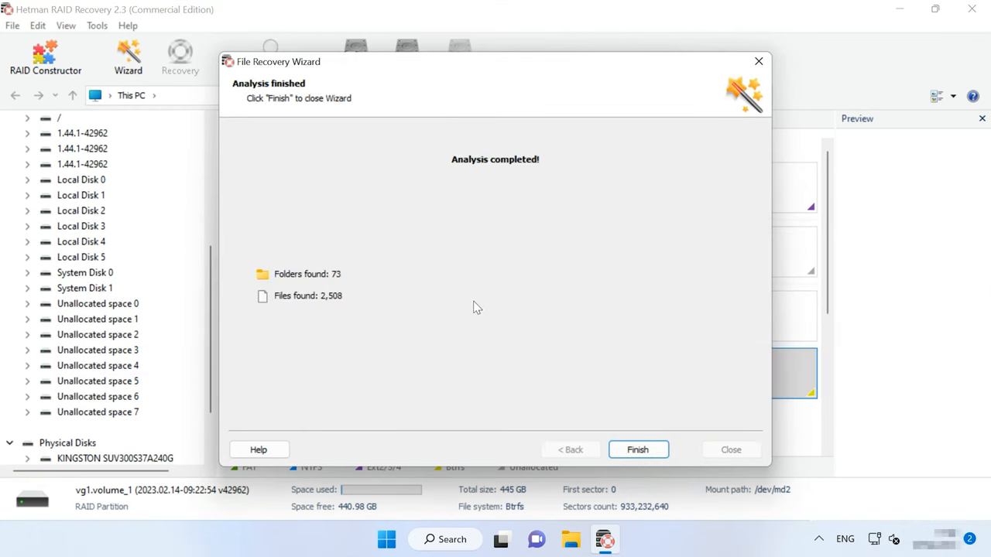
pyautogui.click(637, 449)
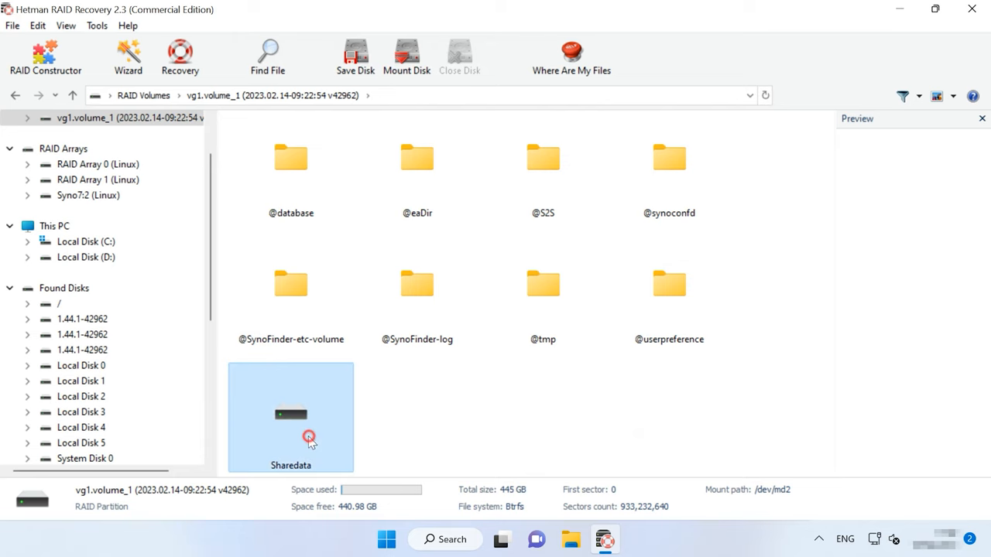
# Preview LTSC.docx in Sharedata and the Baton Twirling video in its movie folder
pyautogui.doubleClick(290, 418)
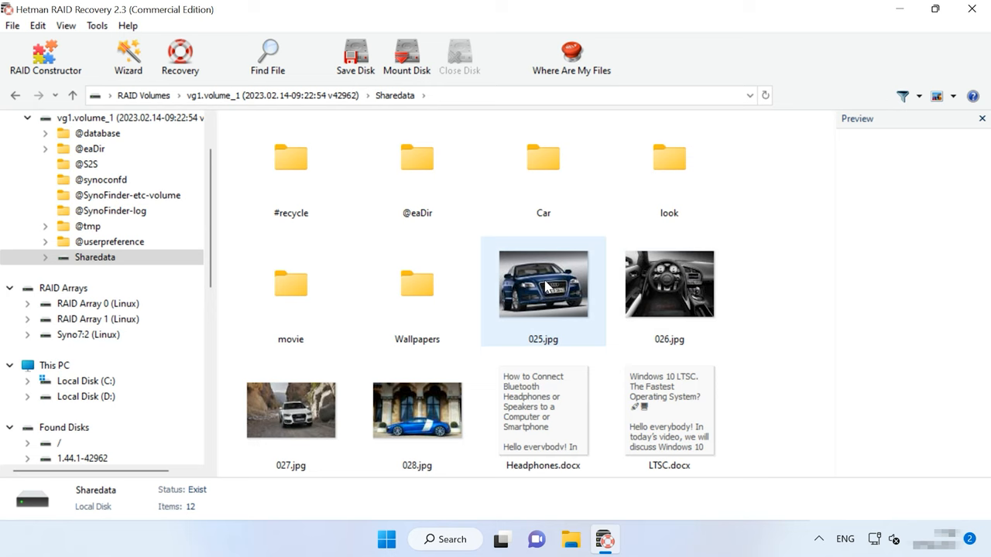
pyautogui.click(669, 284)
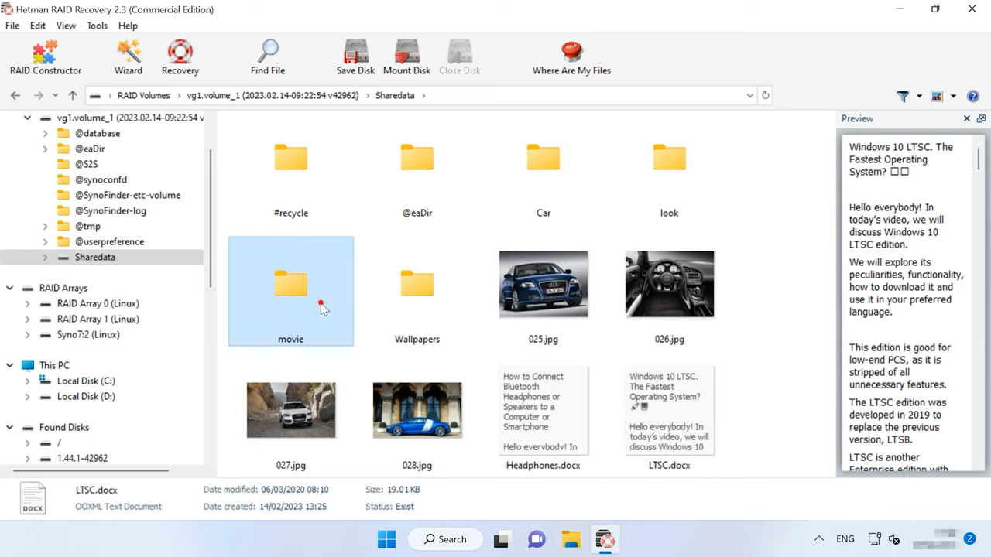
pyautogui.doubleClick(291, 284)
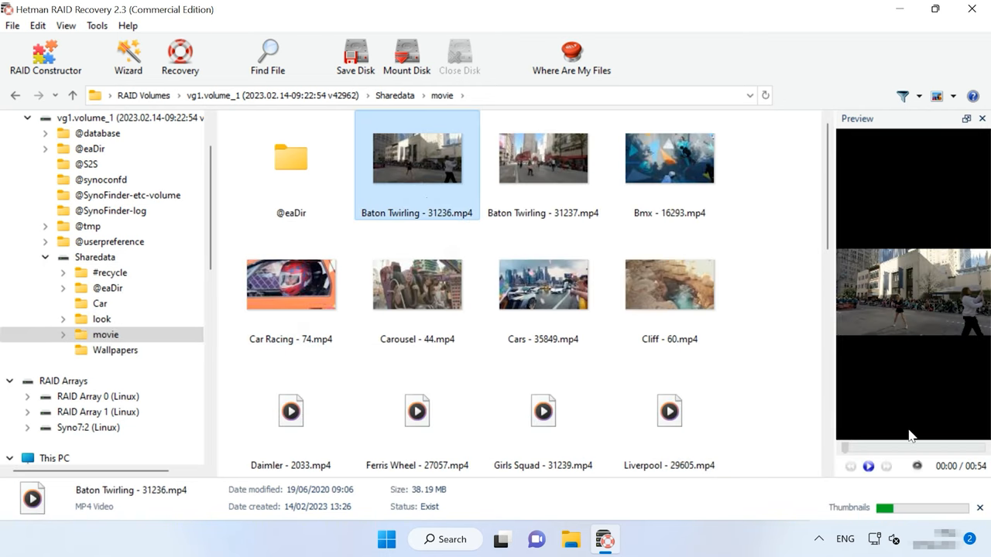
pyautogui.click(868, 466)
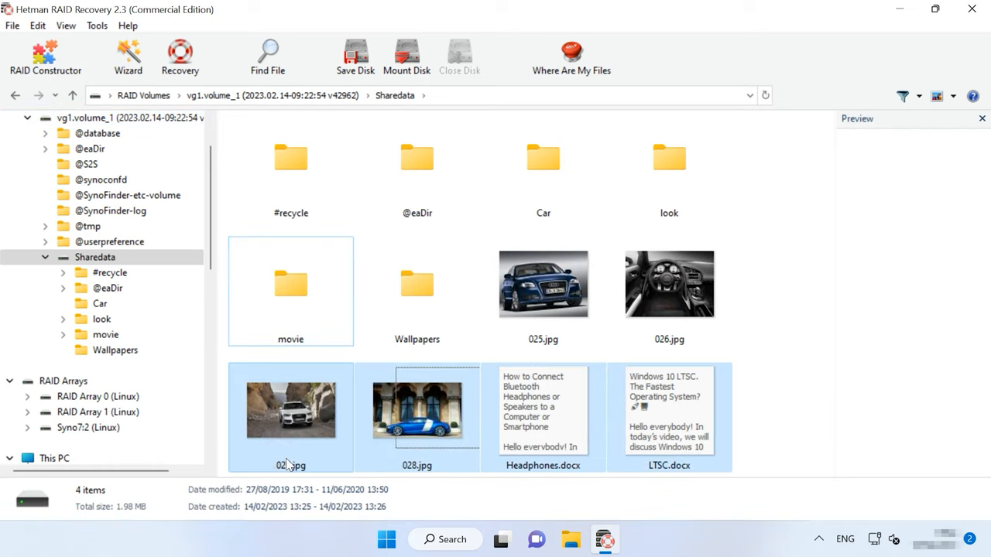
# Restore the four selected files to C:\01\ on the hard disk and finish the wizard
pyautogui.click(180, 56)
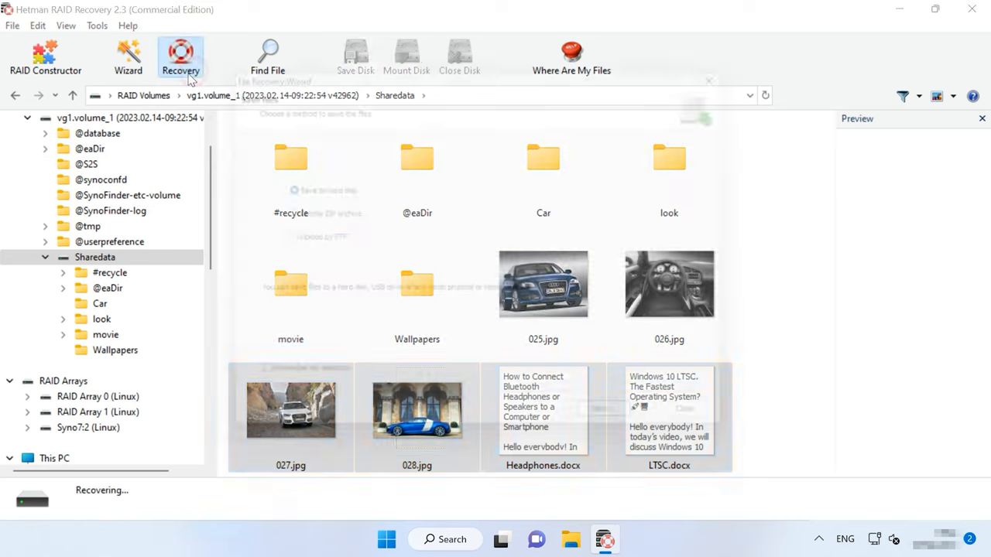
pyautogui.click(179, 54)
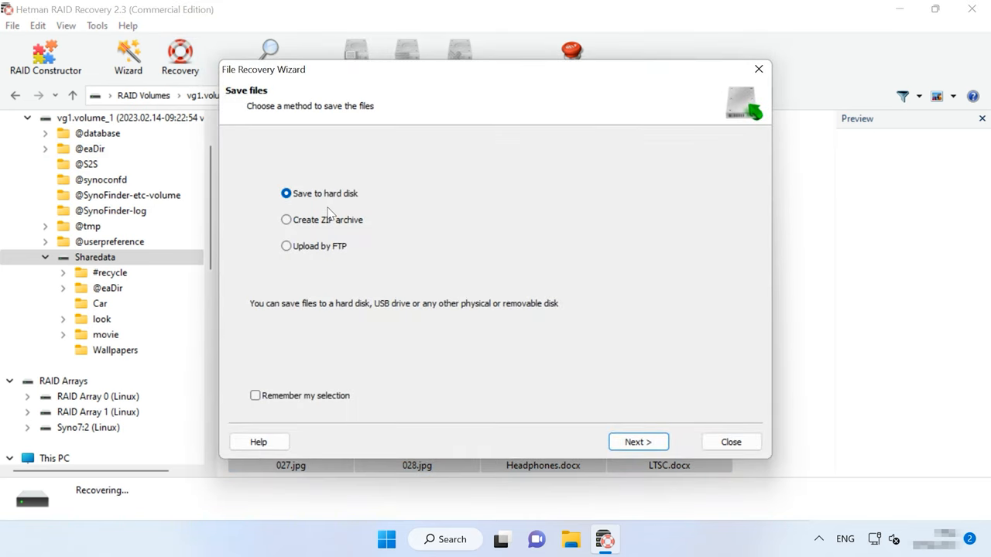
pyautogui.click(638, 442)
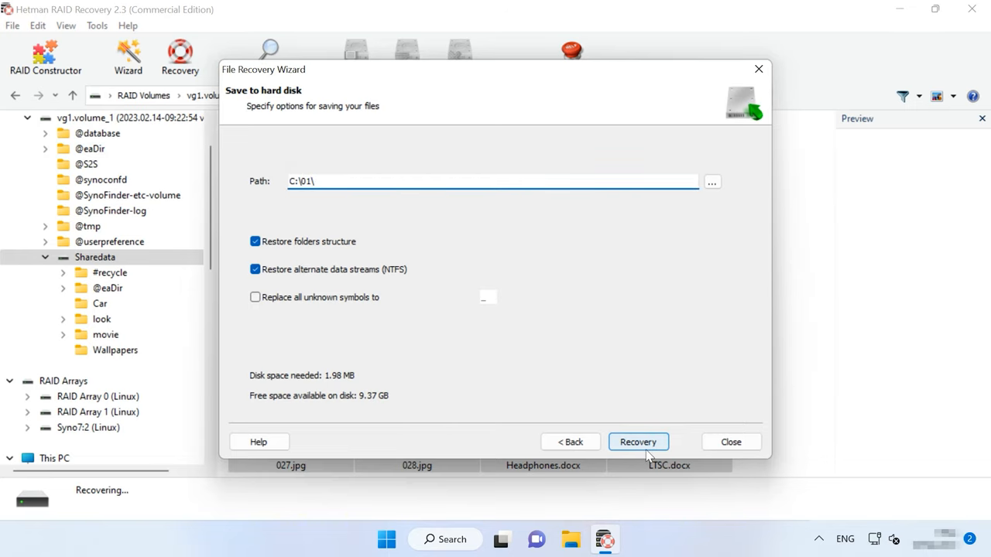
pyautogui.click(638, 442)
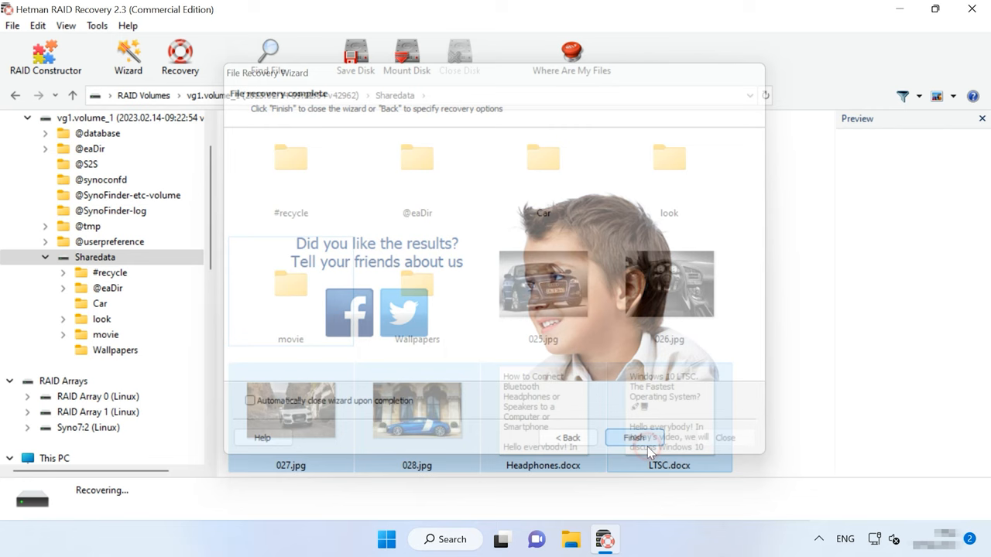
pyautogui.click(656, 438)
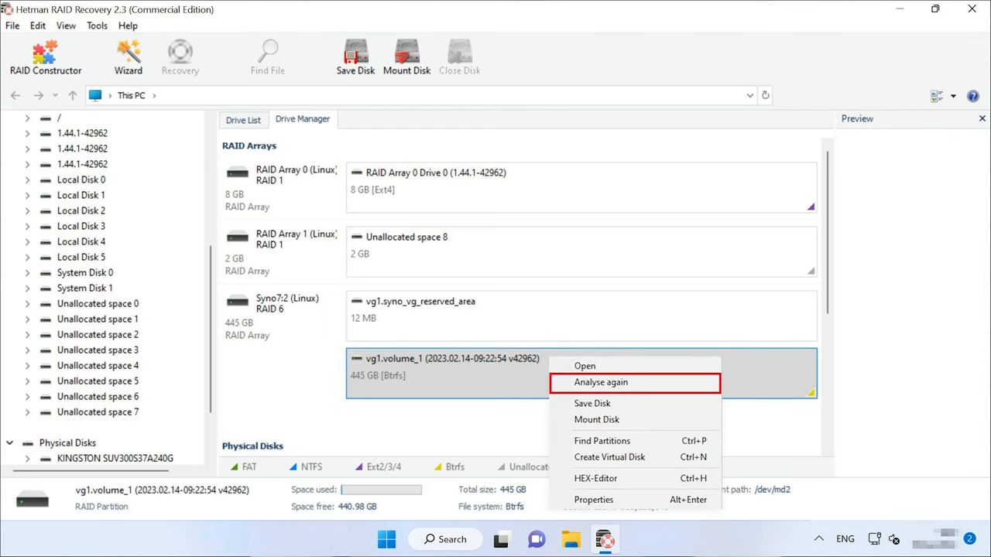
pyautogui.click(600, 383)
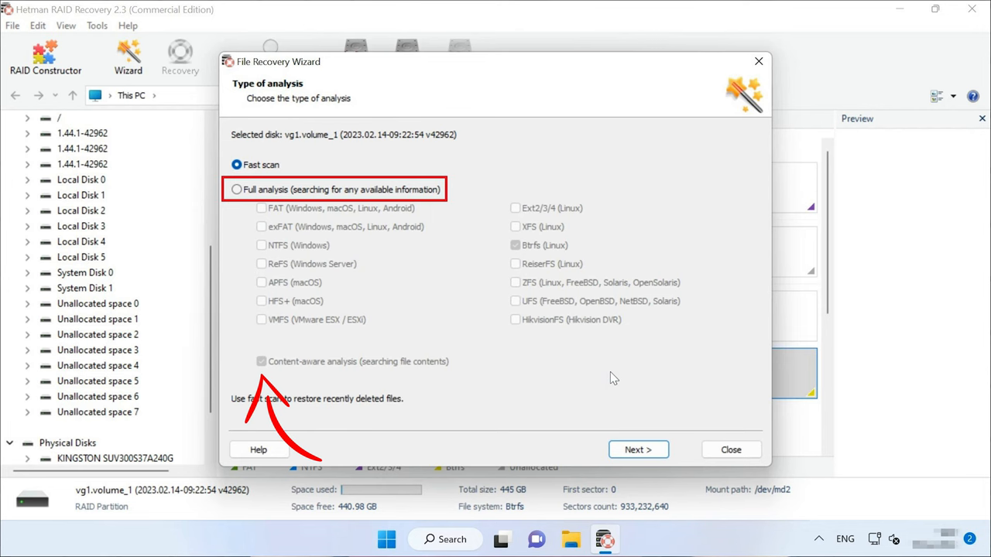
pyautogui.click(730, 449)
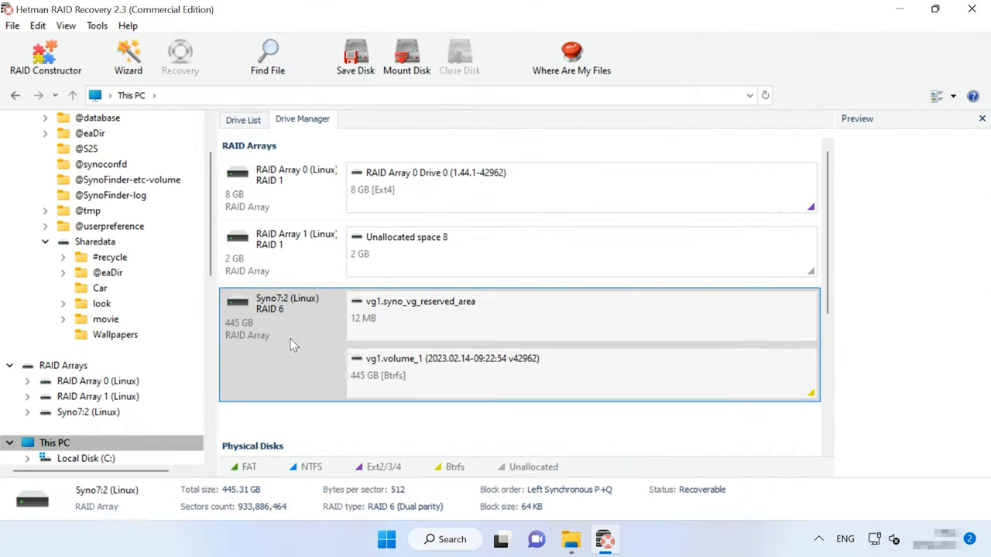
# Start a full-size 445.31 GB disk image of the Syno7:2 array, saving to hard disk
pyautogui.click(97, 26)
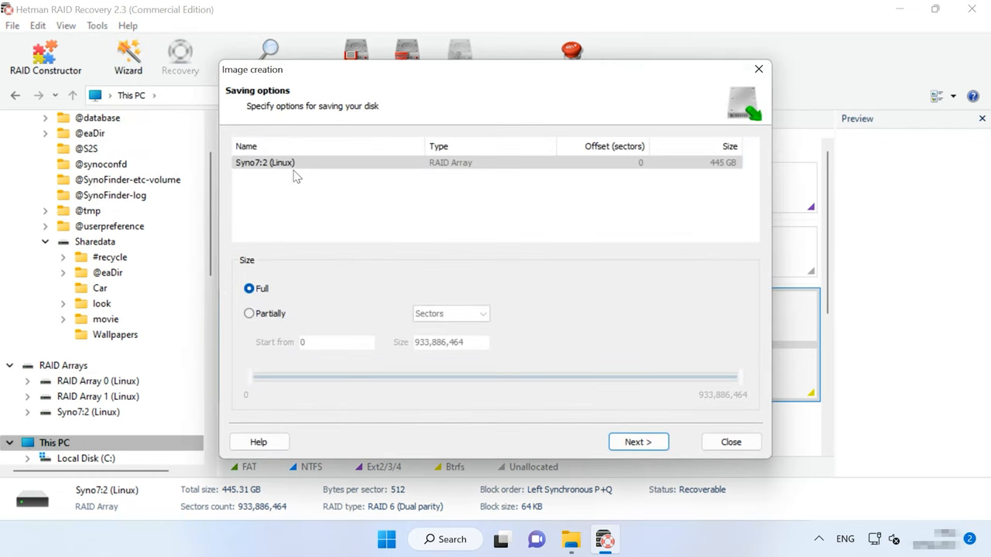
pyautogui.moveTo(287, 314)
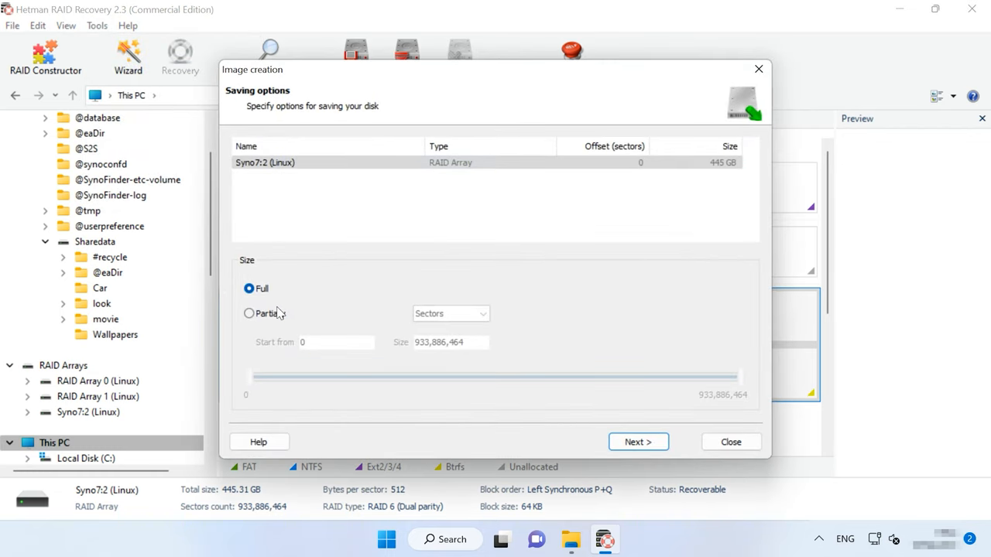
pyautogui.click(638, 442)
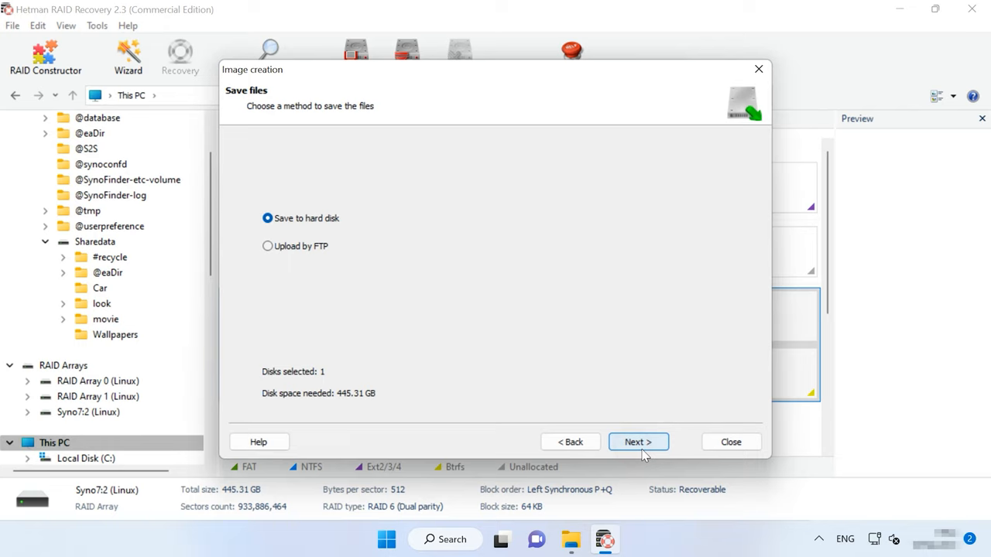
pyautogui.moveTo(327, 228)
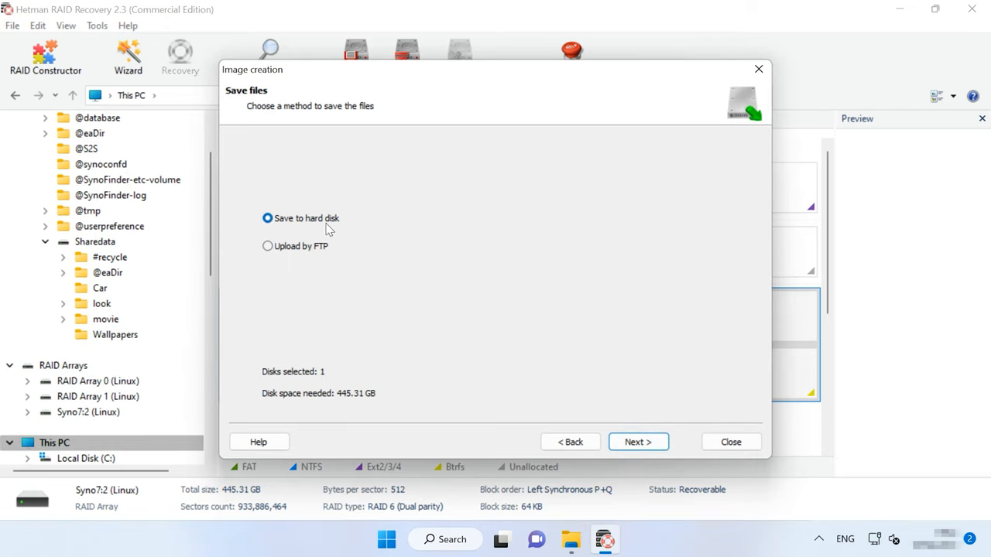